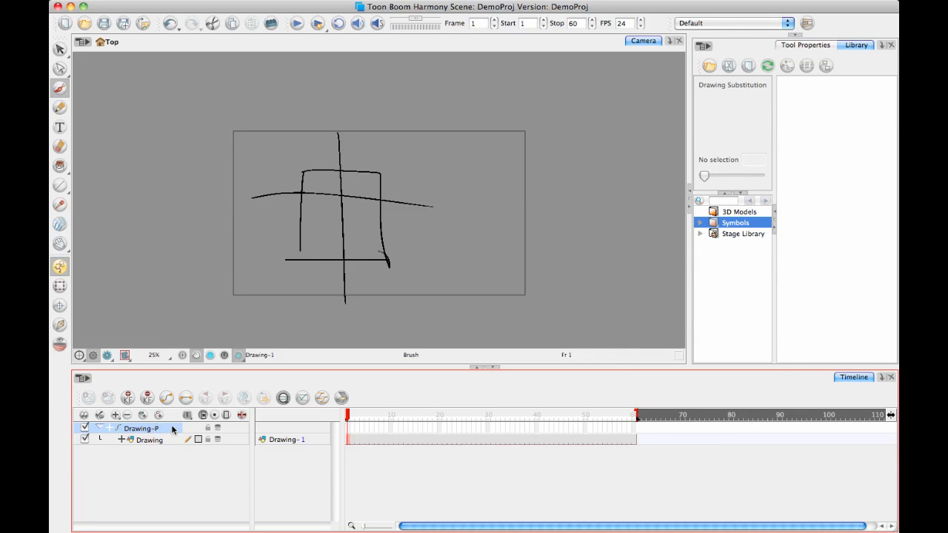
- Set the Drawing-P peg's position to Separate axes in its Layer Properties
double_click(140, 428)
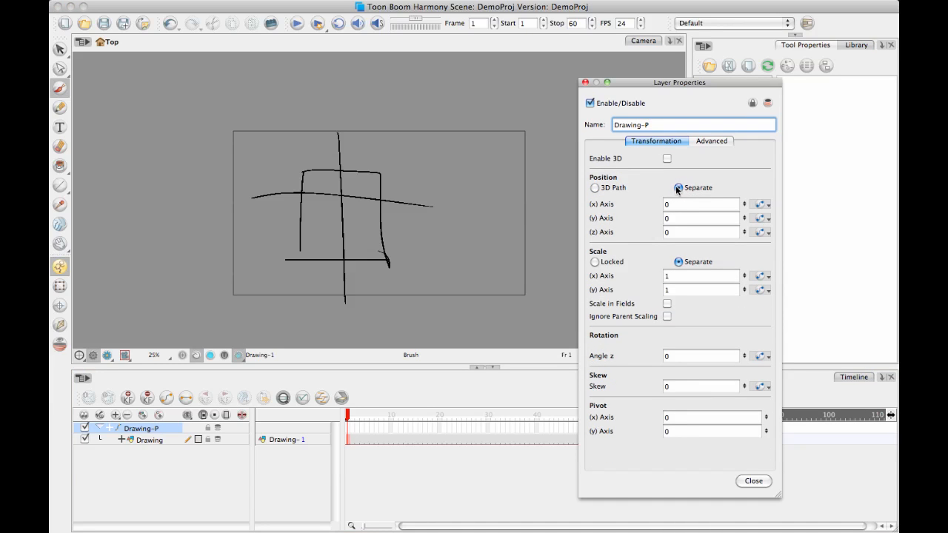
left_click(678, 186)
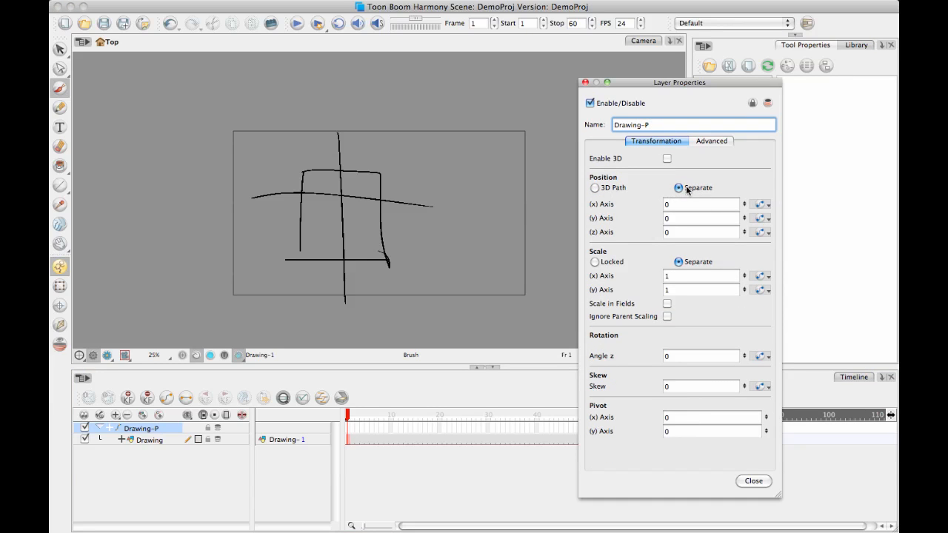
left_click(752, 479)
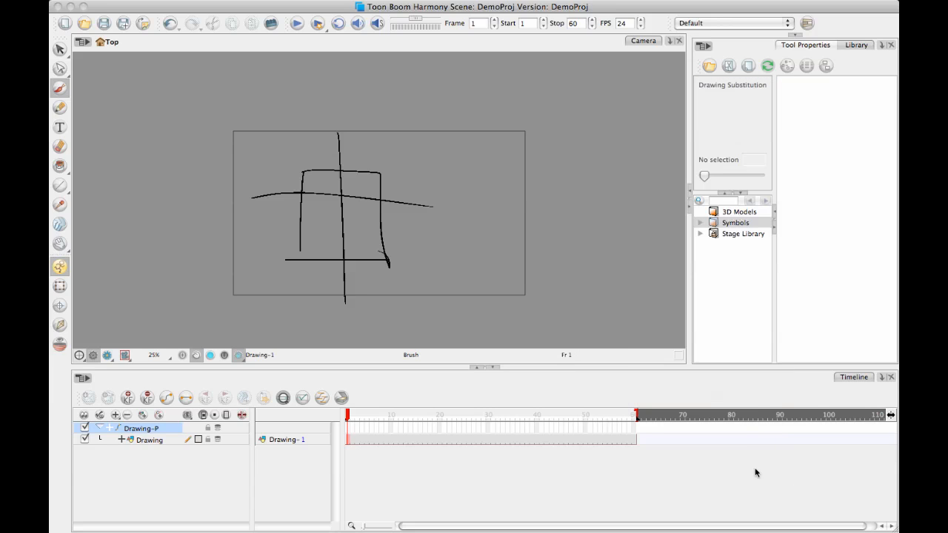
- Keyframe the drawing left at frame 1 and toward centre at frame 9 with the Transform tool
left_click(734, 222)
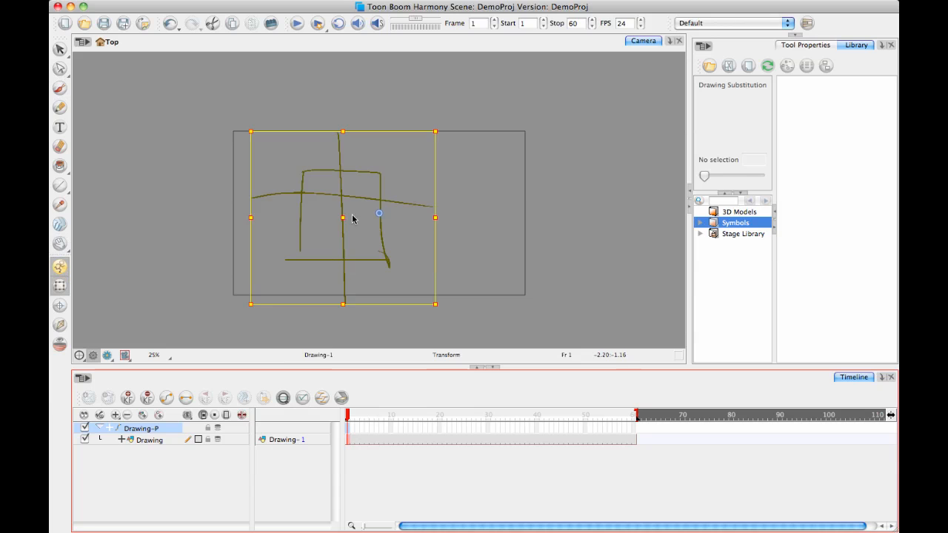
left_click_drag(352, 216, 311, 216)
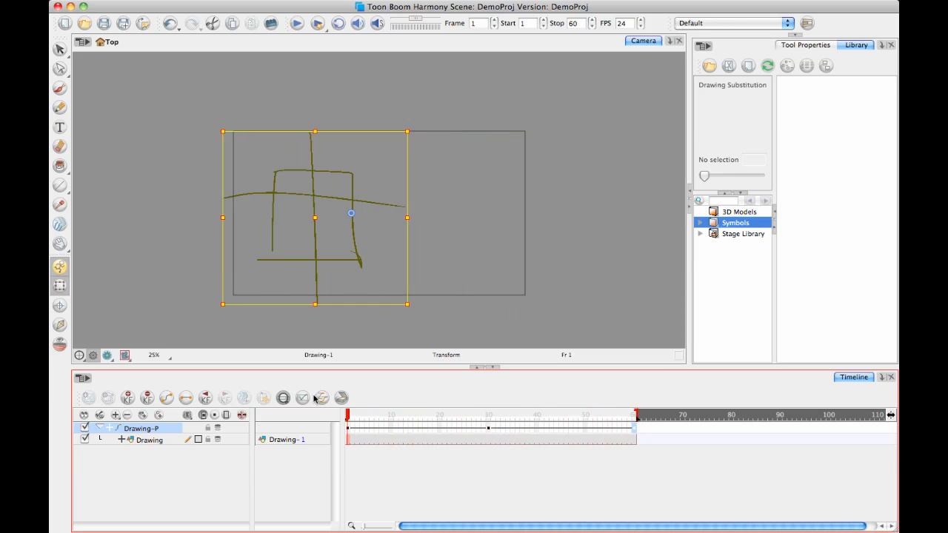
left_click(384, 415)
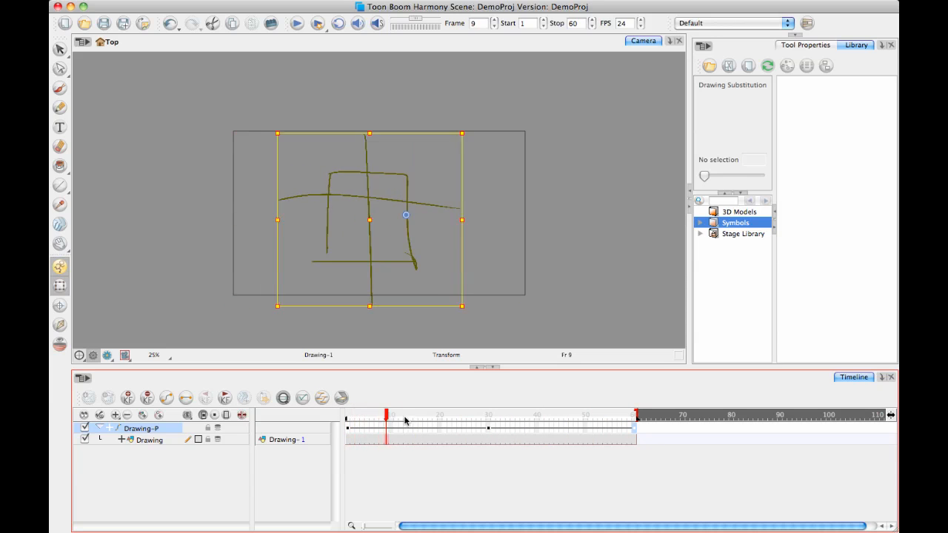
left_click_drag(386, 420, 487, 420)
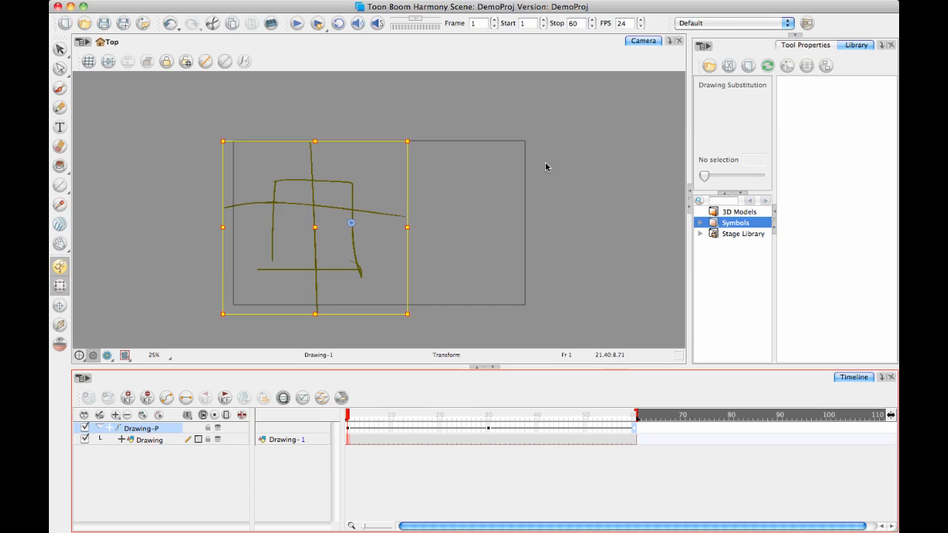
mouse_move(206, 62)
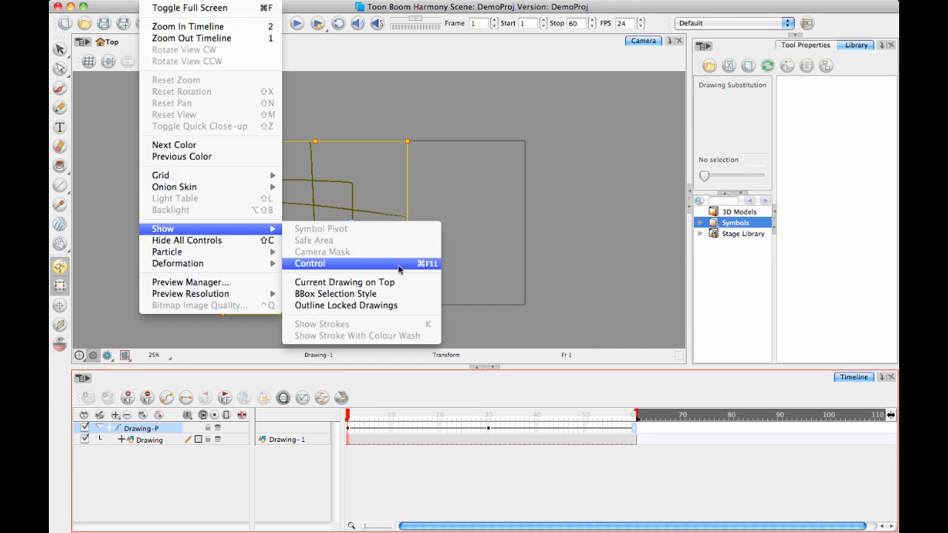
mouse_move(343, 281)
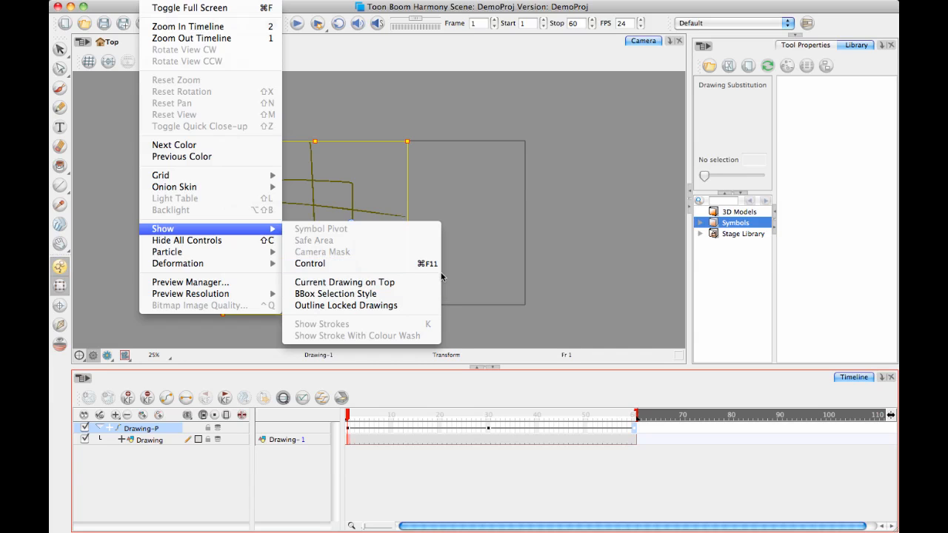
mouse_move(309, 264)
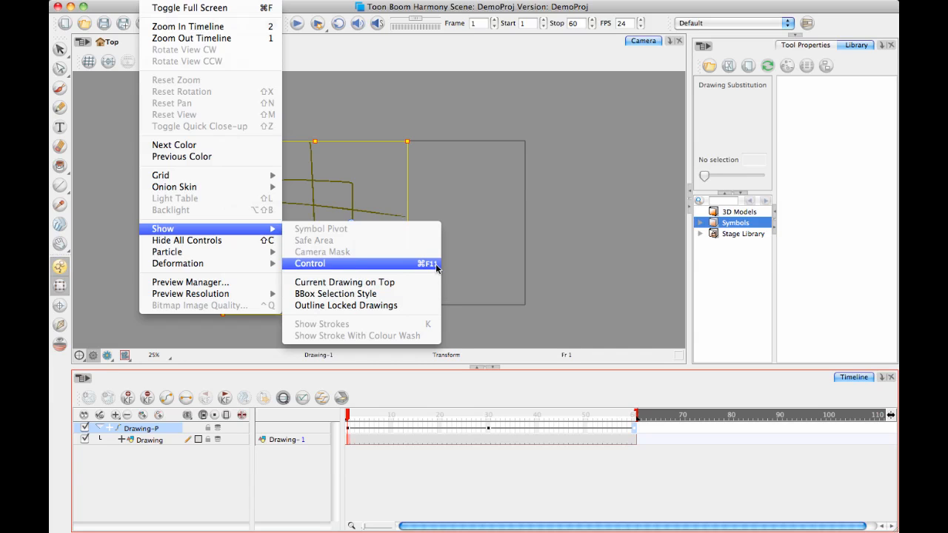
mouse_move(477, 272)
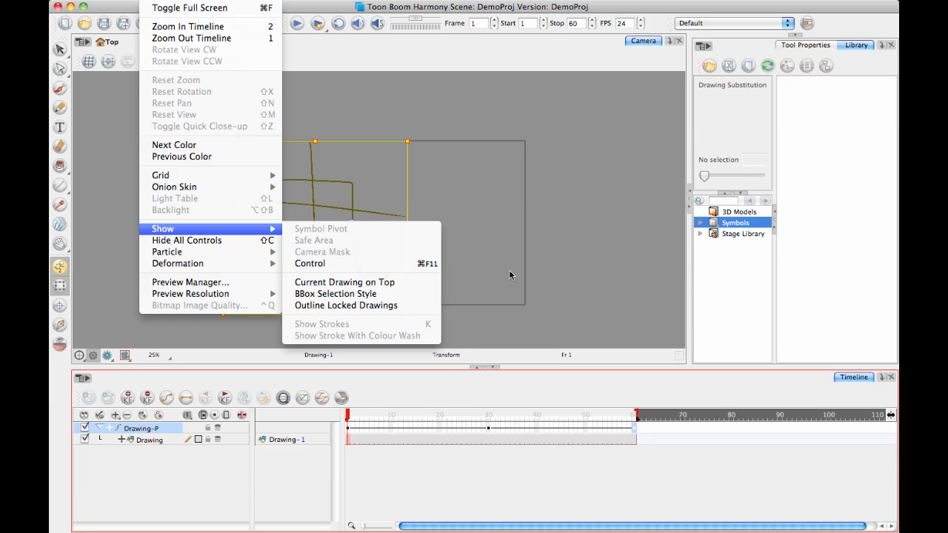
mouse_move(500, 267)
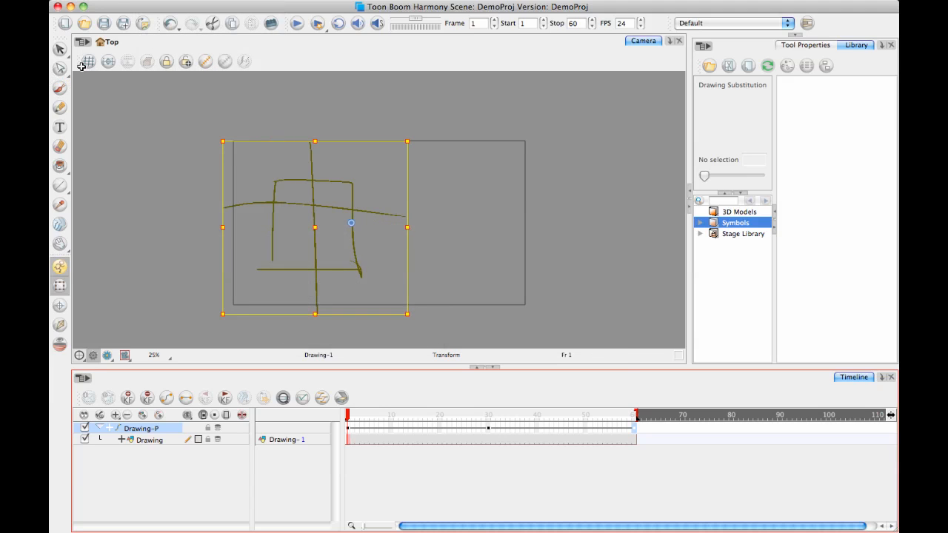
left_click(83, 56)
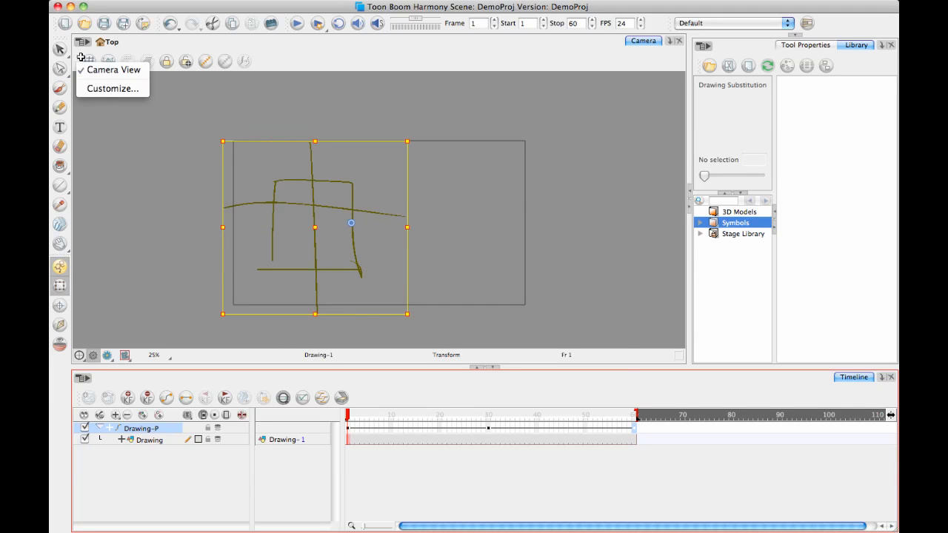
left_click(113, 89)
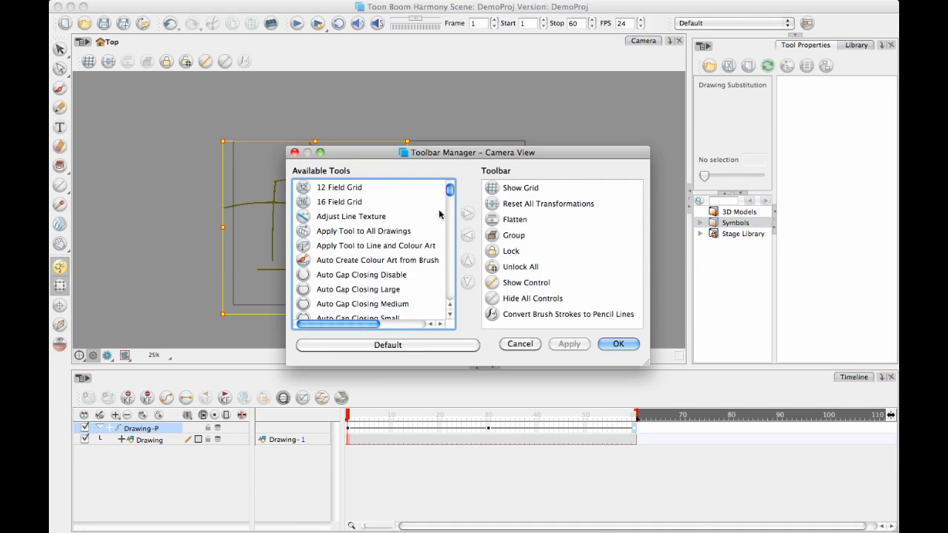
mouse_move(497, 208)
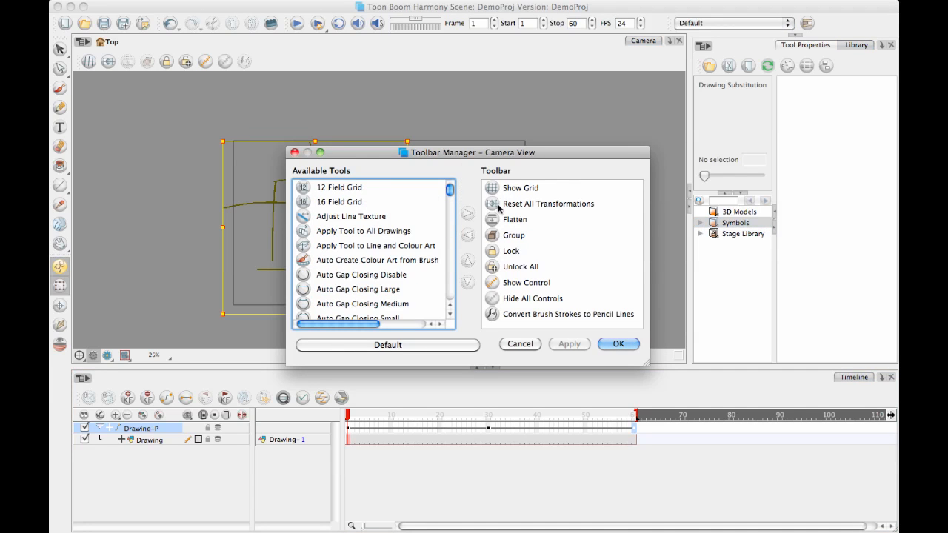
left_click(618, 343)
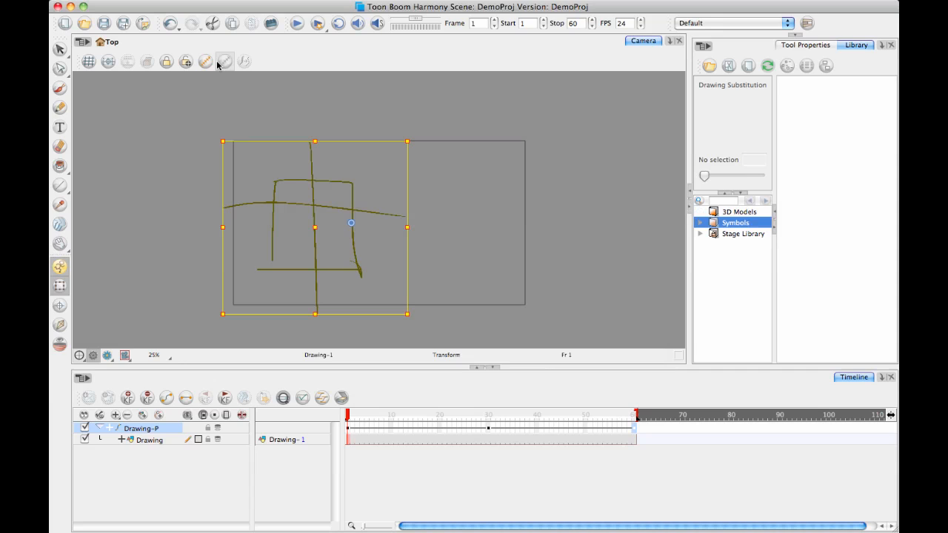
mouse_move(204, 62)
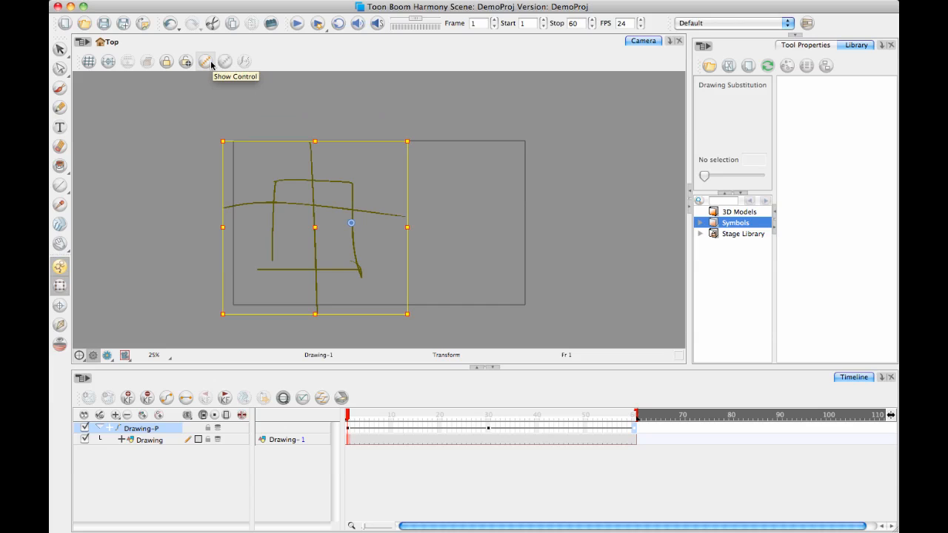
mouse_move(546, 258)
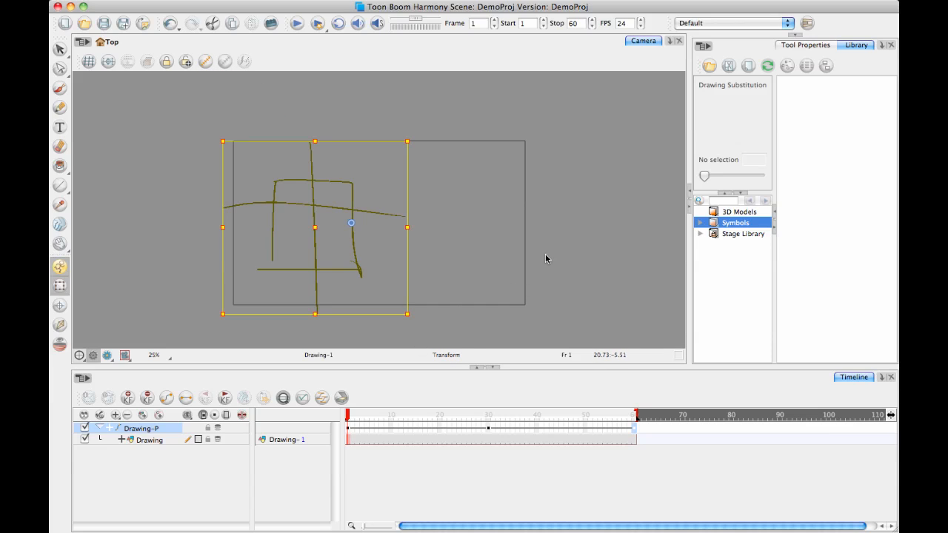
mouse_move(542, 237)
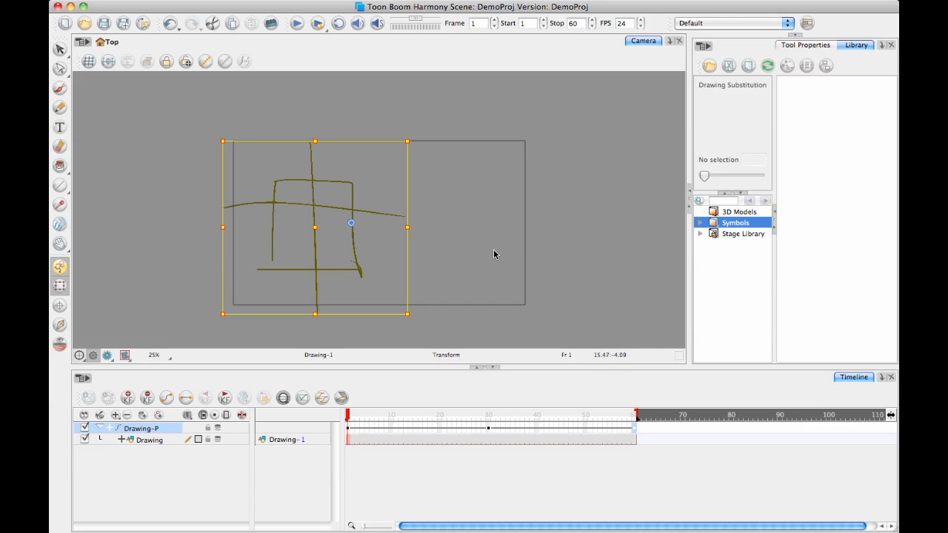
mouse_move(248, 130)
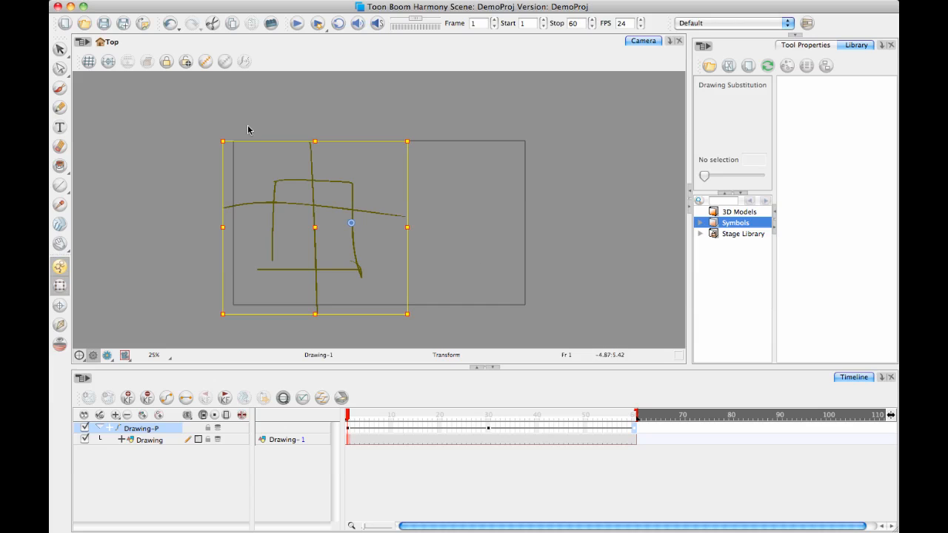
- Show the peg's motion path, bend it with a frame-3 keyframe, and scrub to preview the motion
left_click(185, 62)
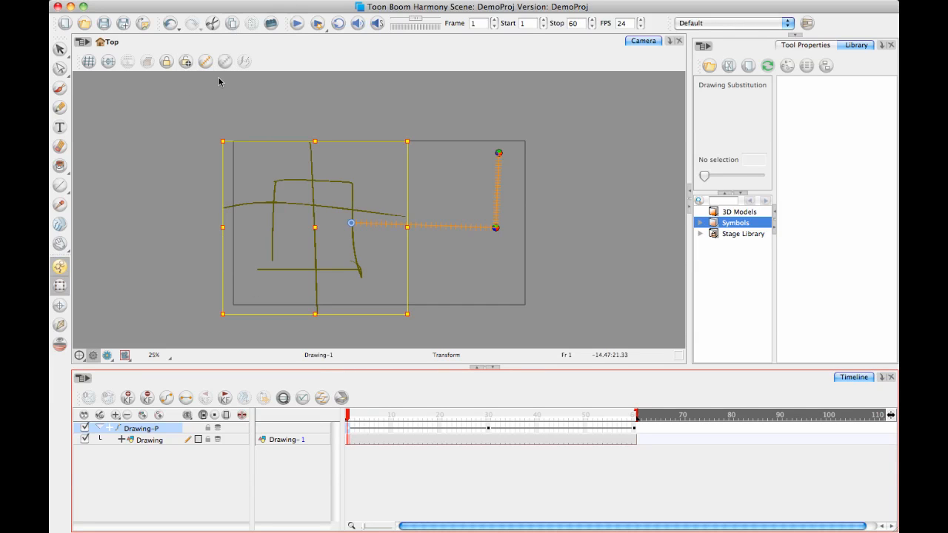
left_click(358, 414)
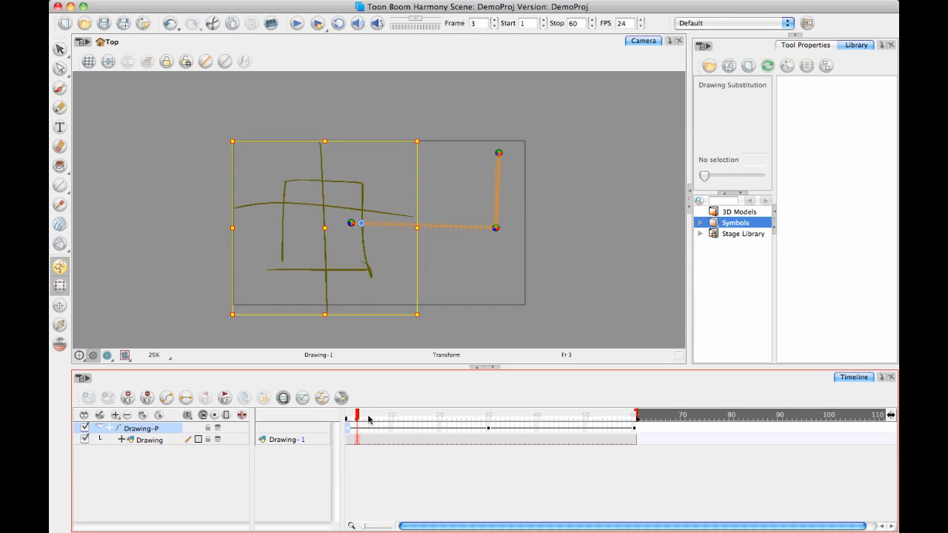
left_click_drag(359, 419, 634, 419)
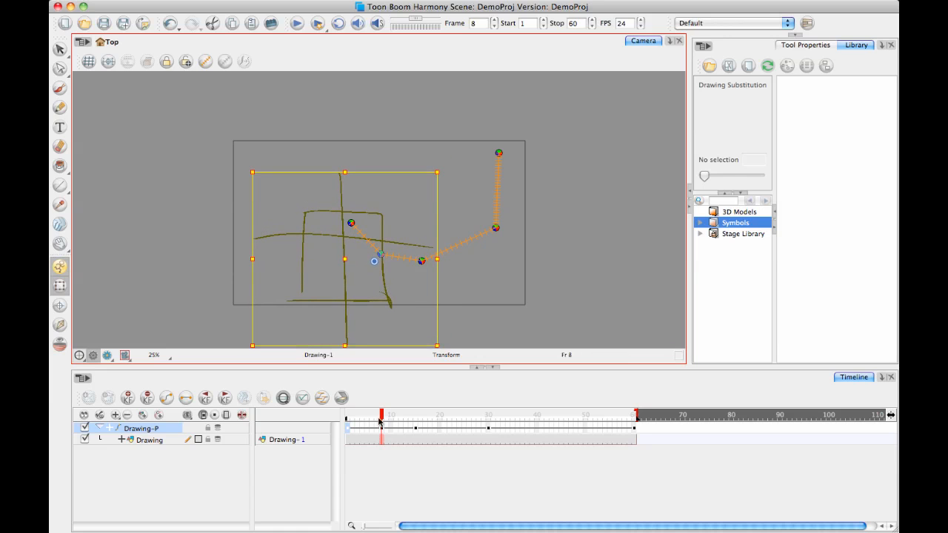
left_click(442, 427)
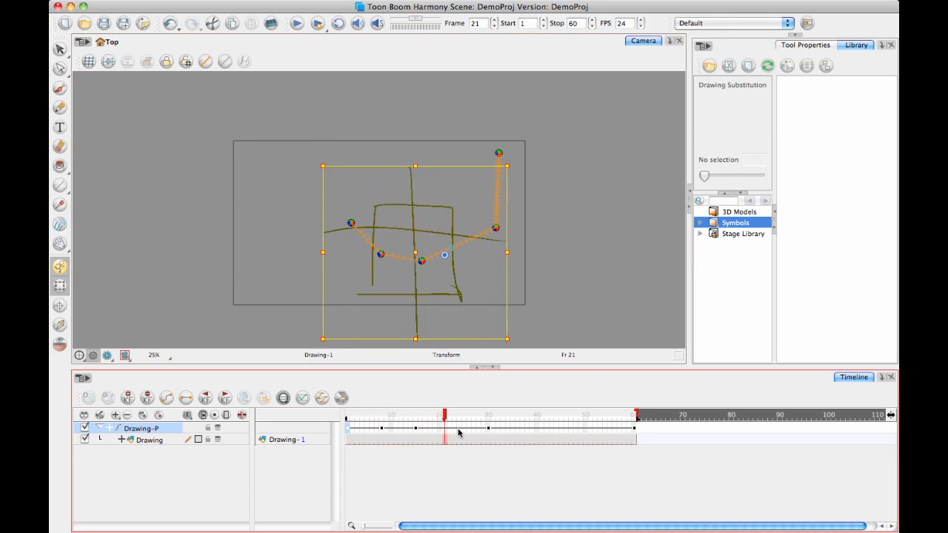
left_click_drag(441, 416, 422, 416)
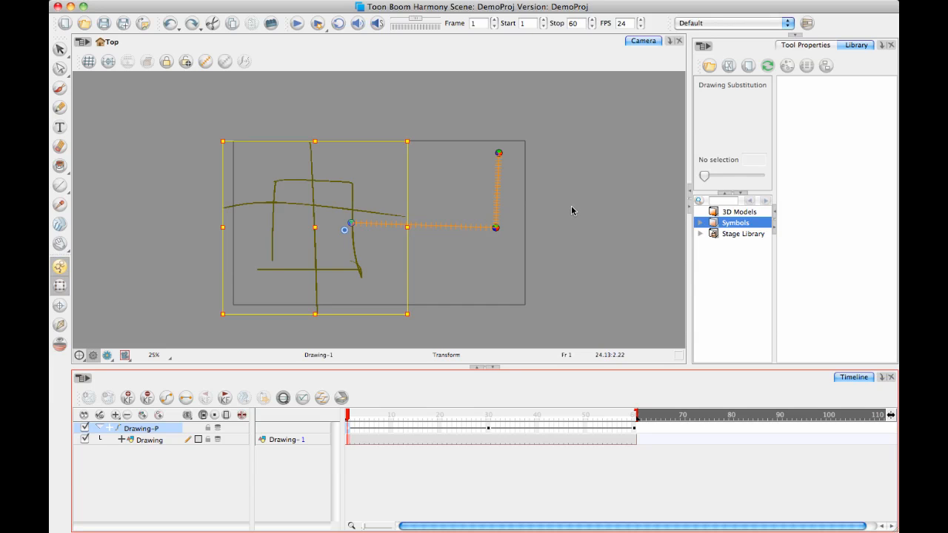
mouse_move(530, 220)
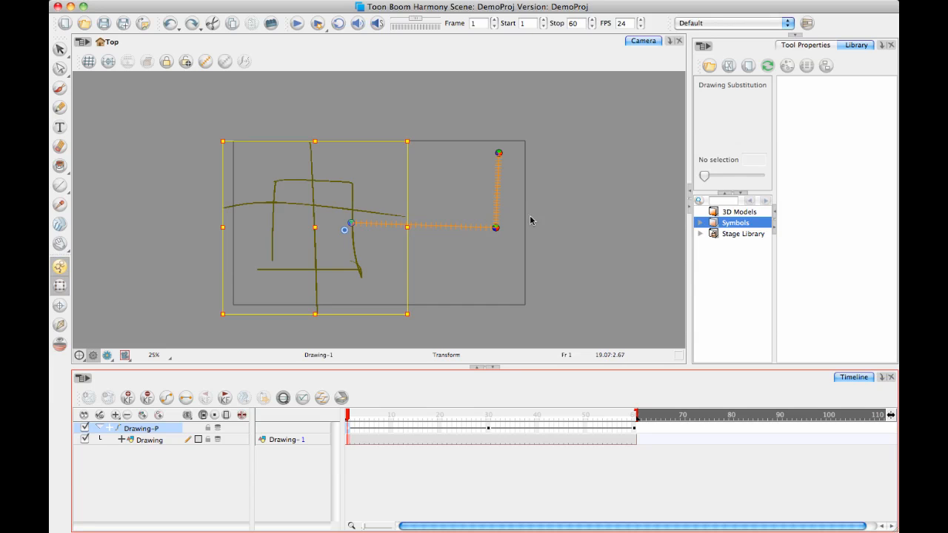
mouse_move(335, 252)
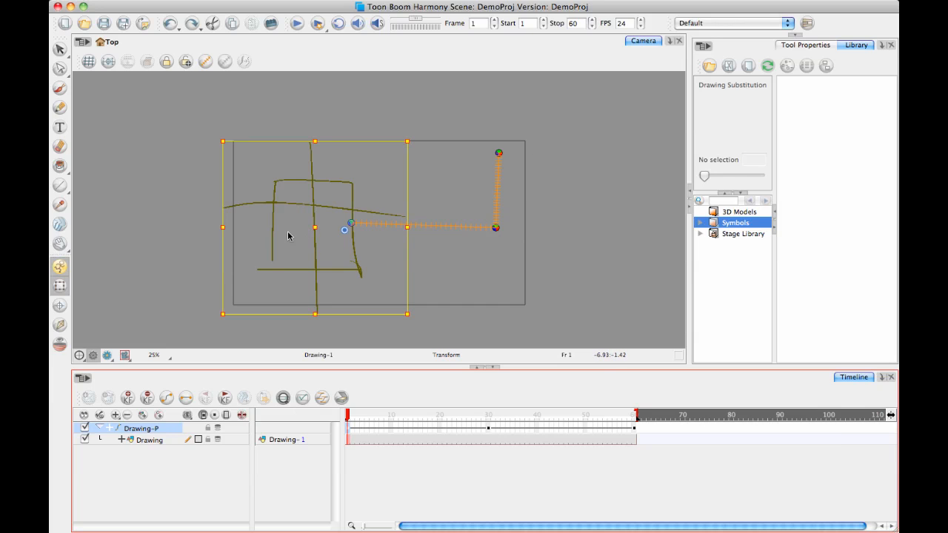
mouse_move(428, 257)
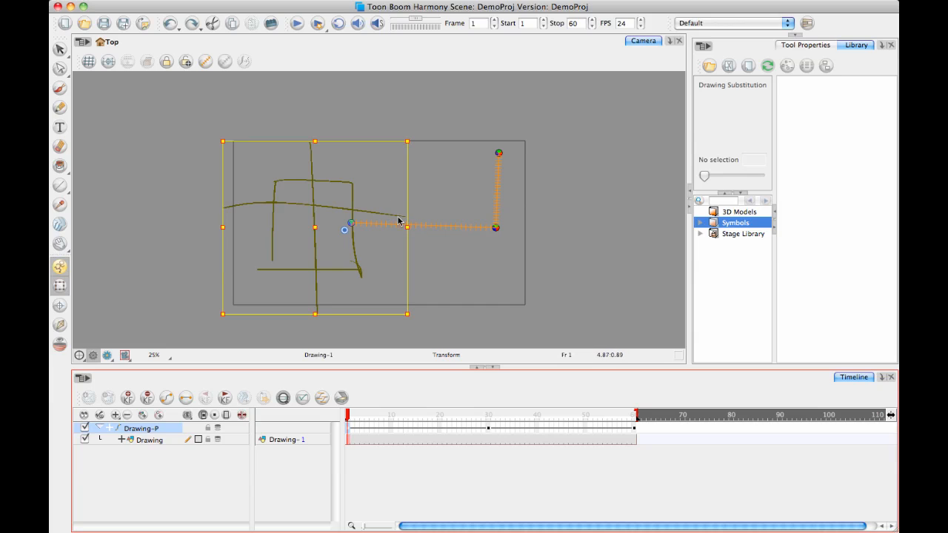
mouse_move(415, 238)
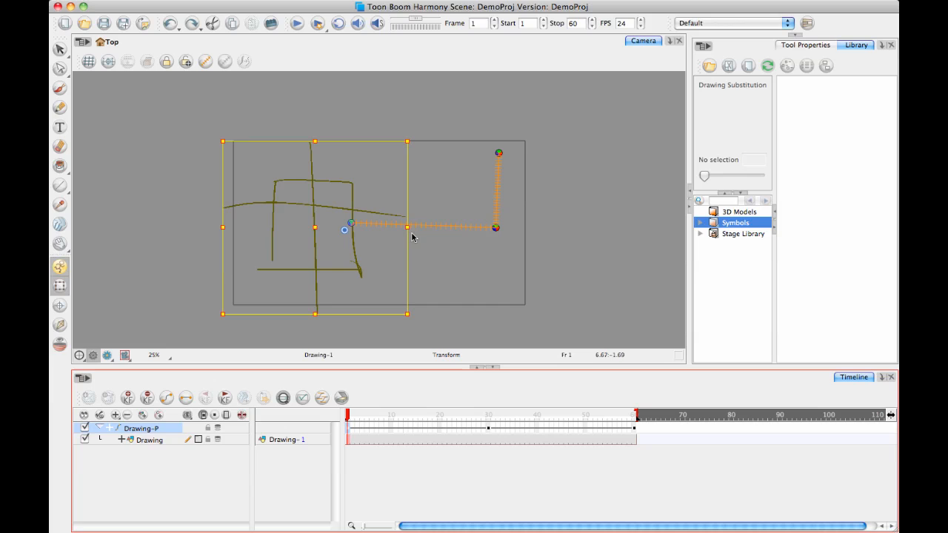
mouse_move(397, 231)
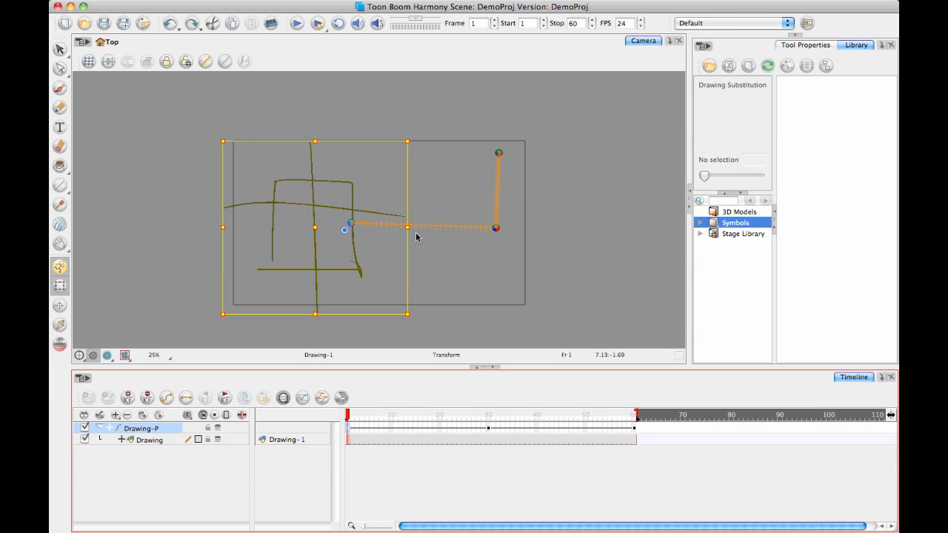
mouse_move(687, 296)
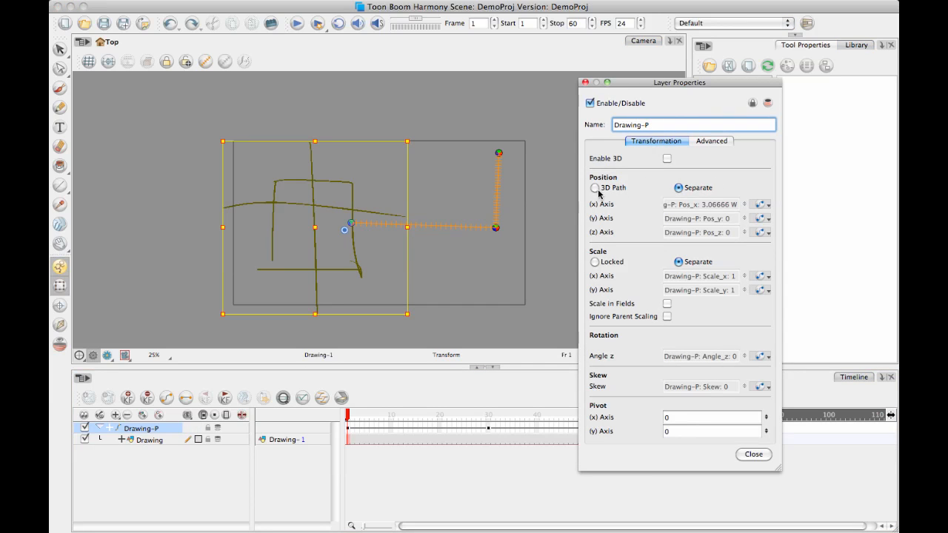
- Set the Drawing-P peg's position to 3D Path in its Layer Properties
left_click(594, 186)
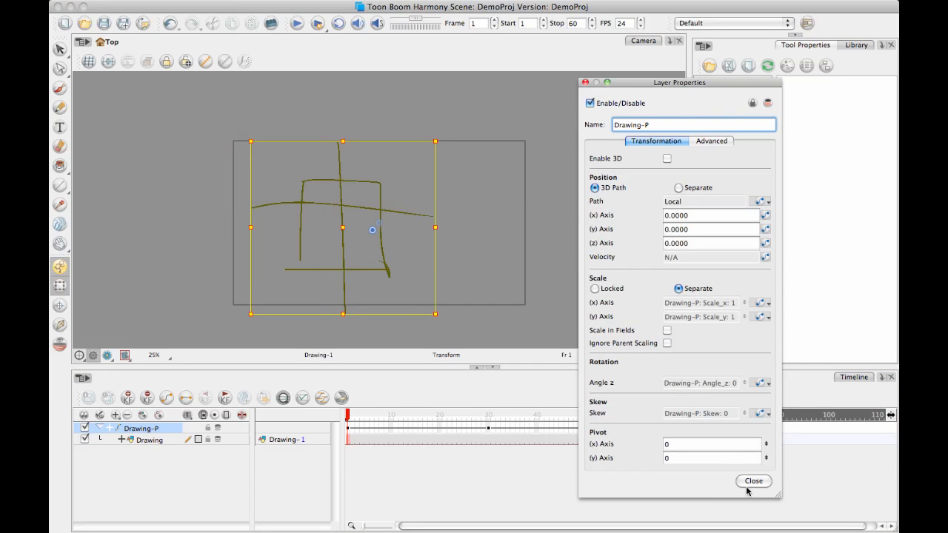
left_click(752, 480)
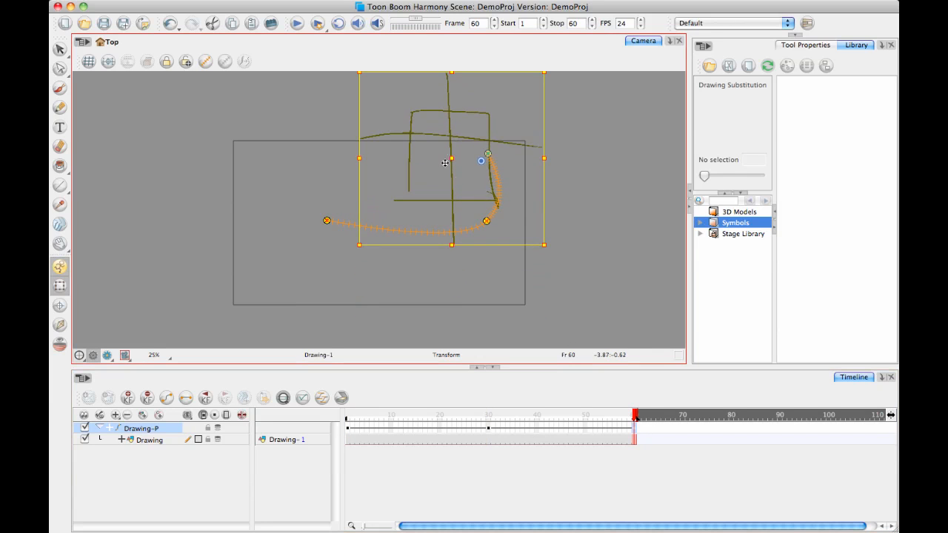
mouse_move(487, 134)
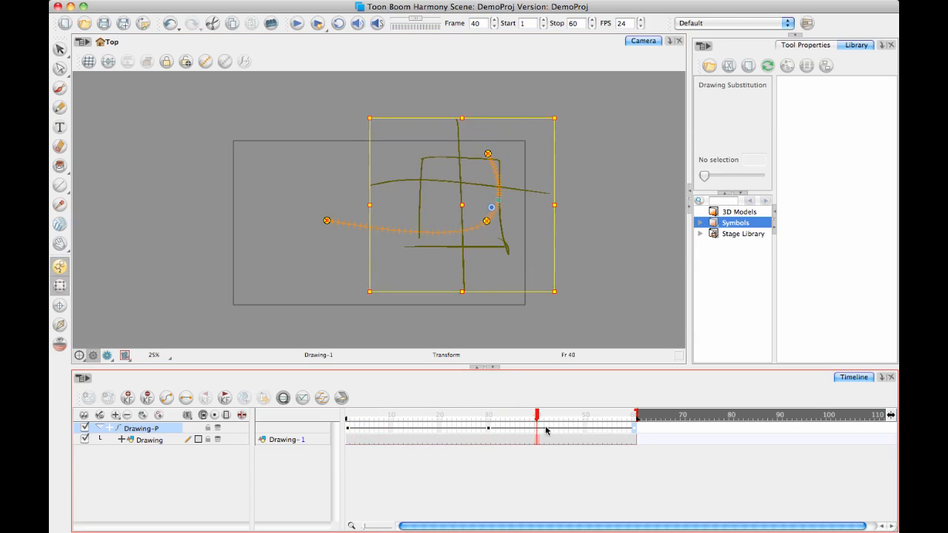
left_click_drag(536, 422, 382, 422)
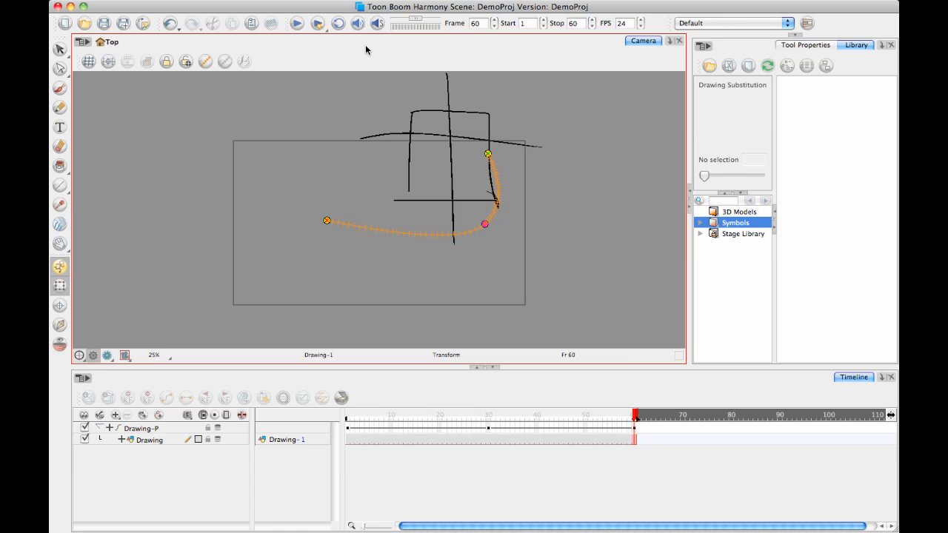
mouse_move(285, 27)
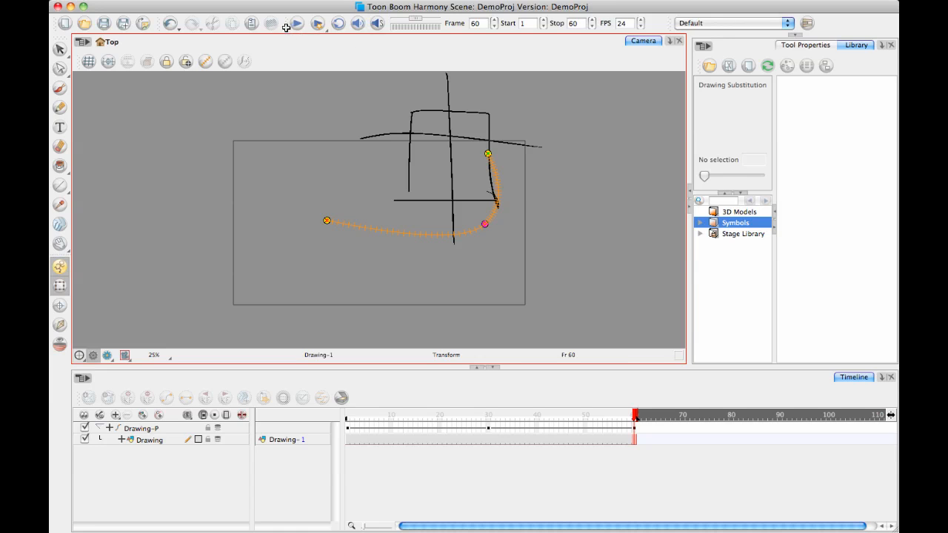
- Display the Control Point toolbar from Windows > Toolbars
left_click(397, 44)
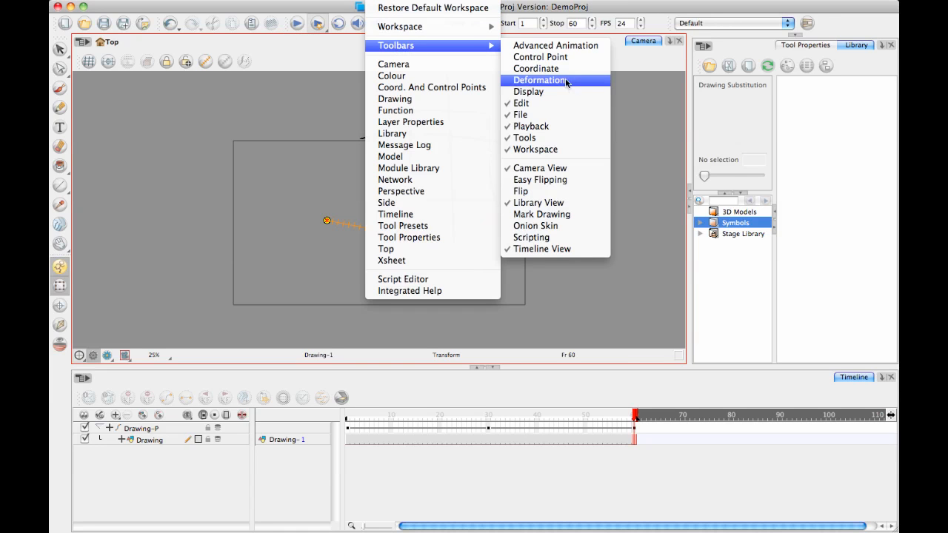
left_click(539, 80)
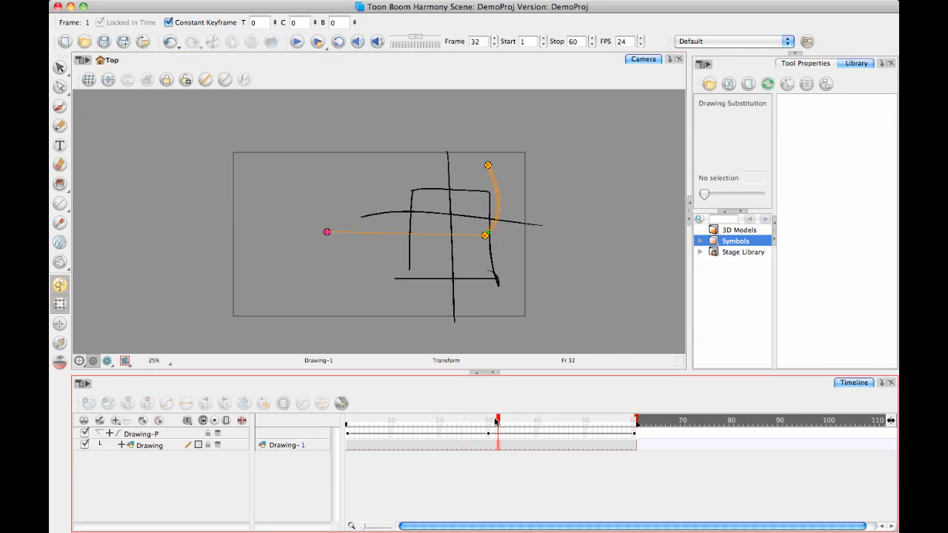
left_click_drag(496, 420, 486, 420)
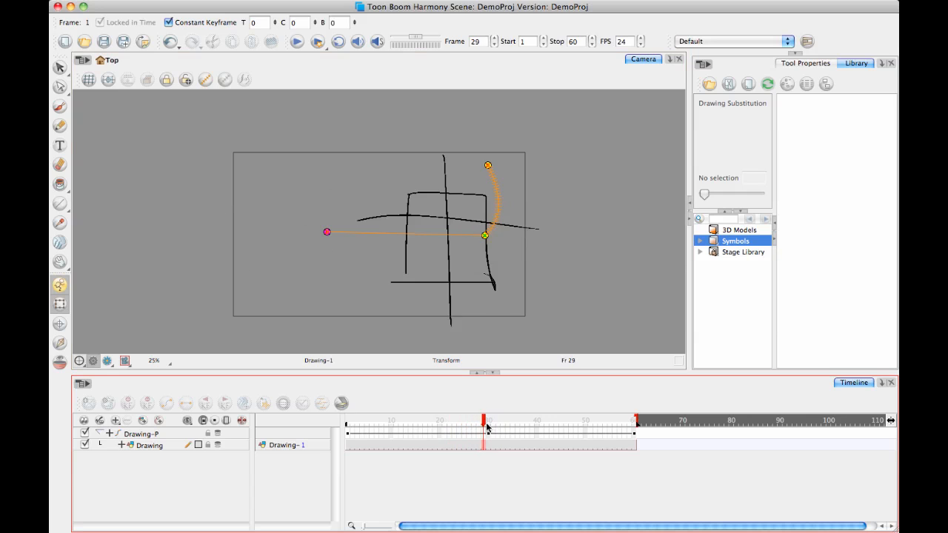
left_click(317, 41)
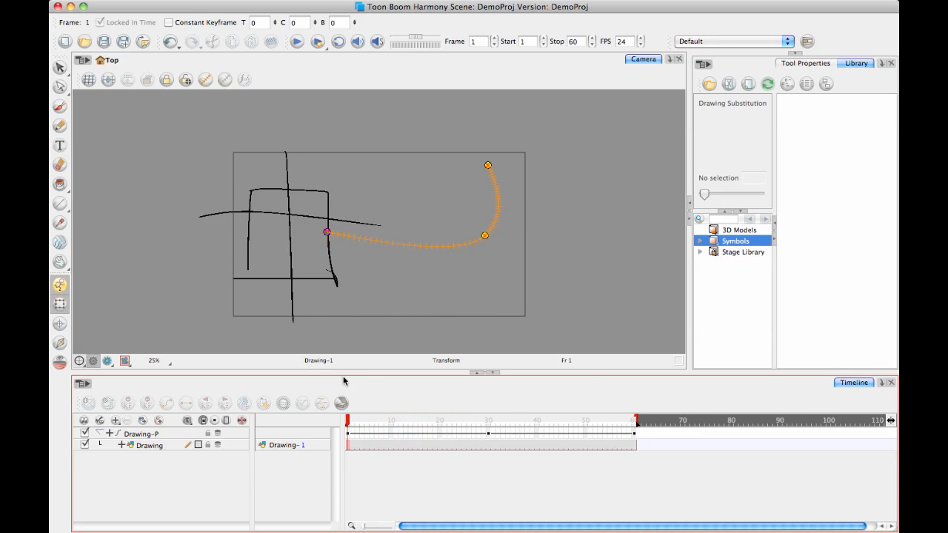
mouse_move(437, 262)
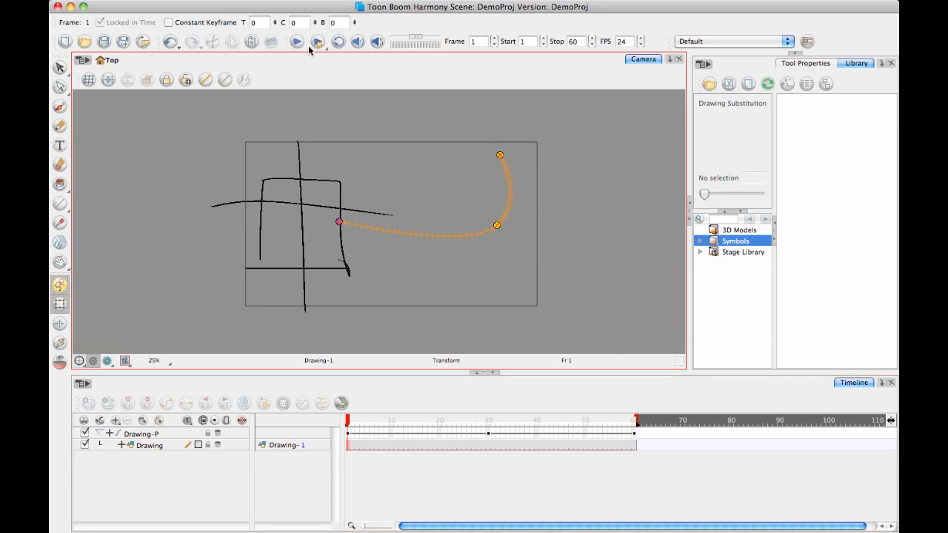
mouse_move(432, 240)
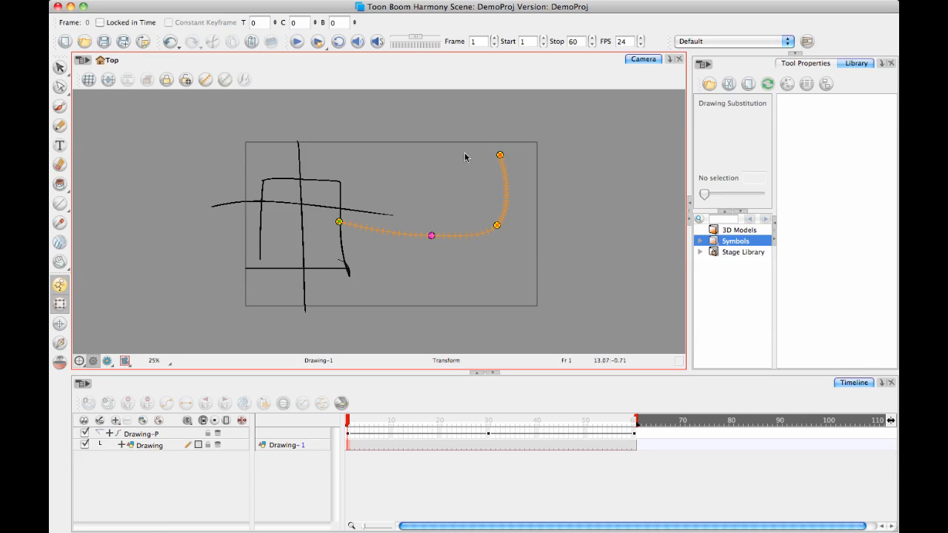
mouse_move(442, 280)
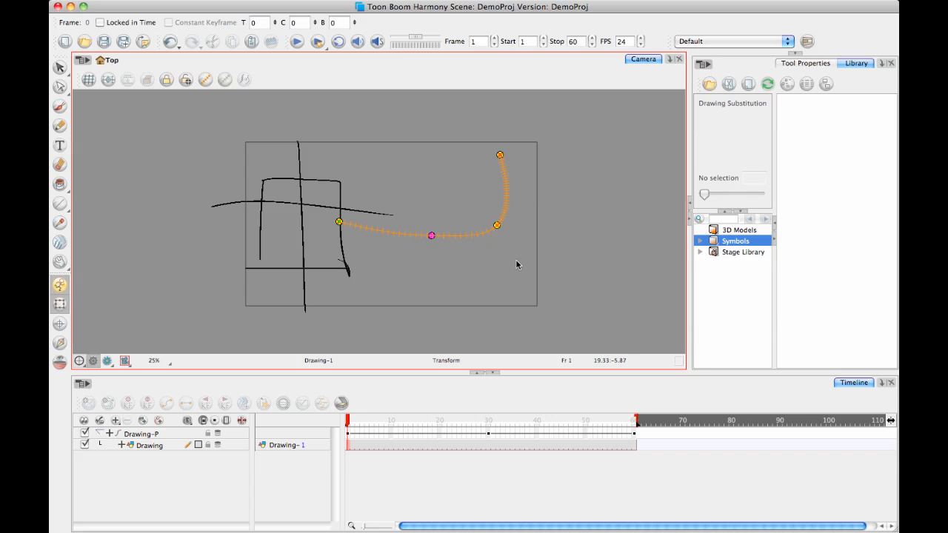
mouse_move(545, 185)
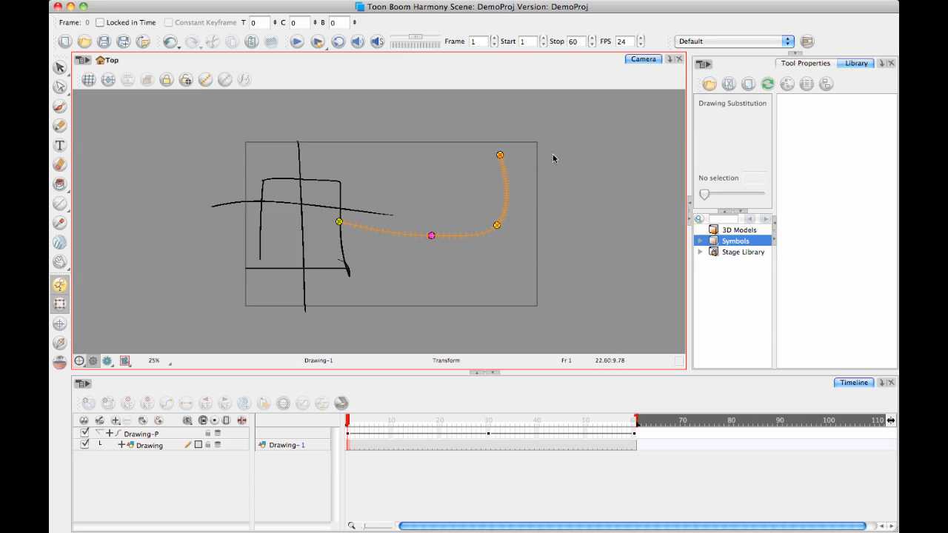
mouse_move(432, 277)
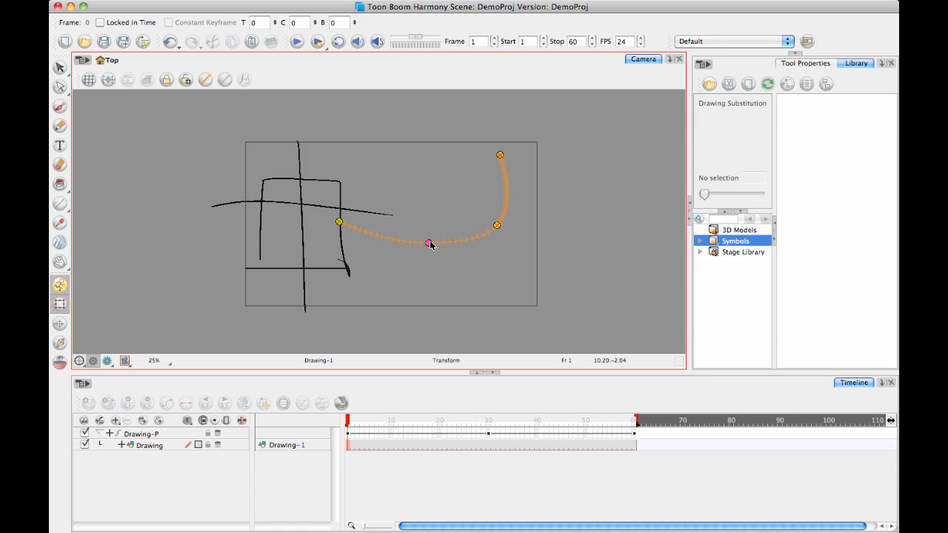
- Pull the new control point toward the path's right end, forming a sharp corner
left_click_drag(428, 243, 496, 226)
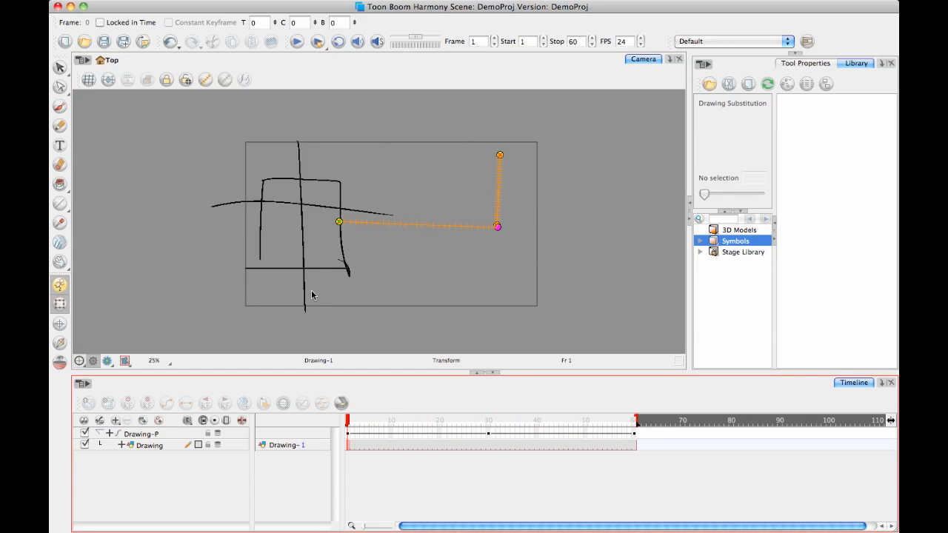
mouse_move(264, 14)
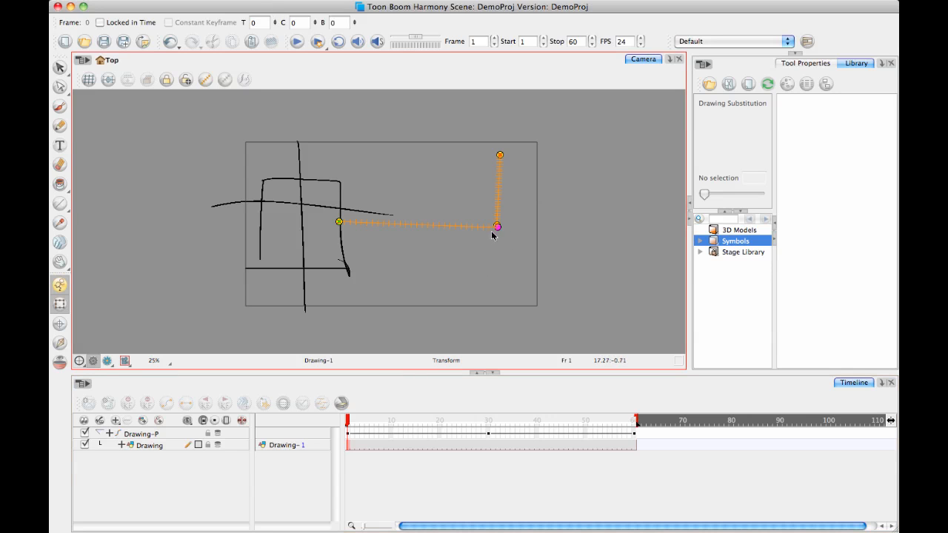
- Add control points after the path start and raise one upward to begin the wave
left_click_drag(496, 226, 362, 237)
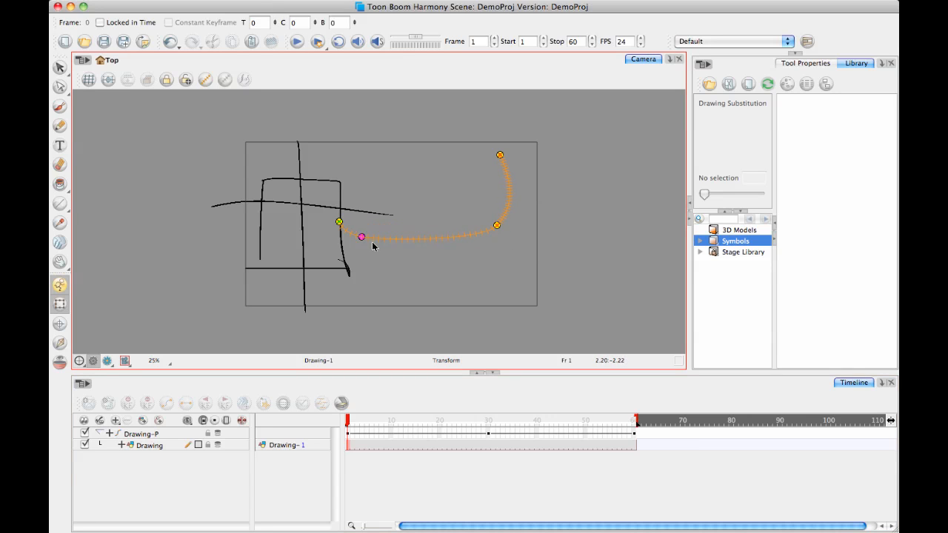
left_click_drag(361, 237, 376, 243)
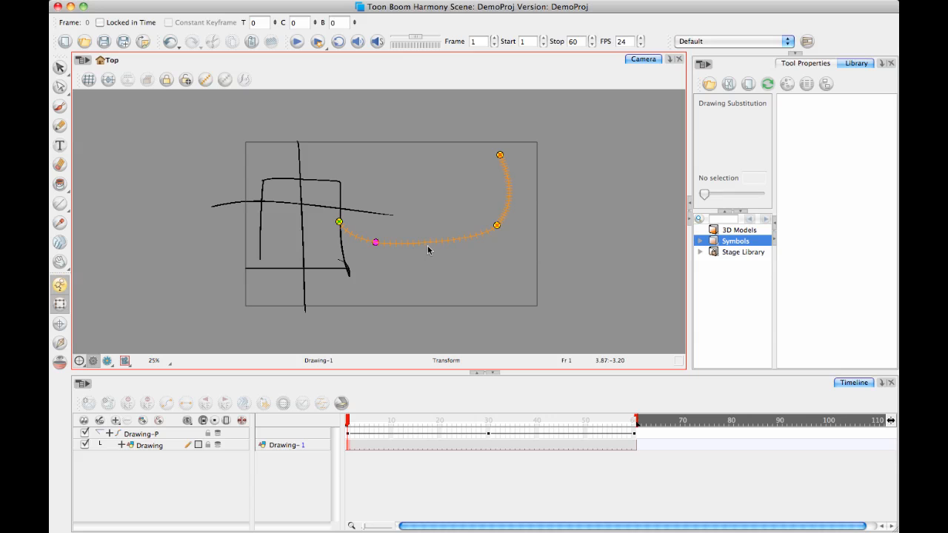
left_click_drag(377, 243, 429, 194)
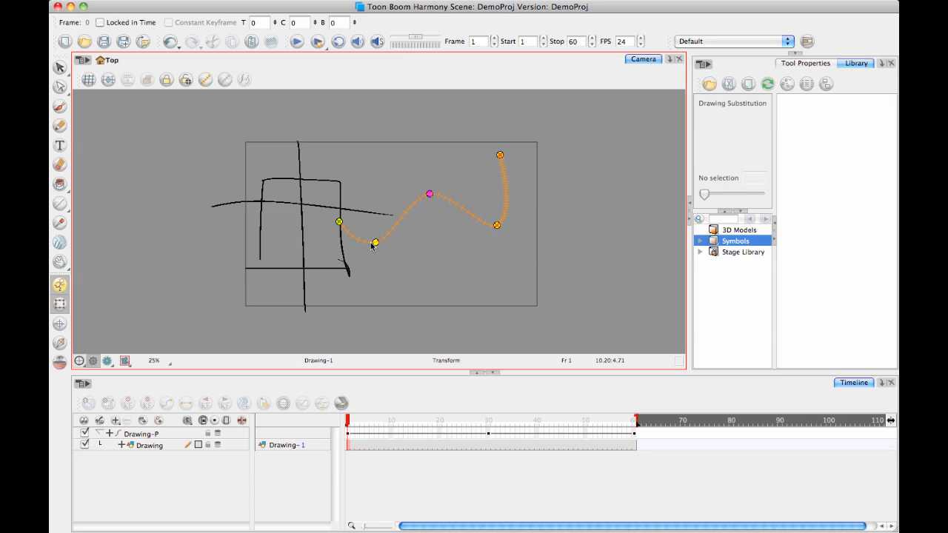
left_click_drag(376, 243, 376, 231)
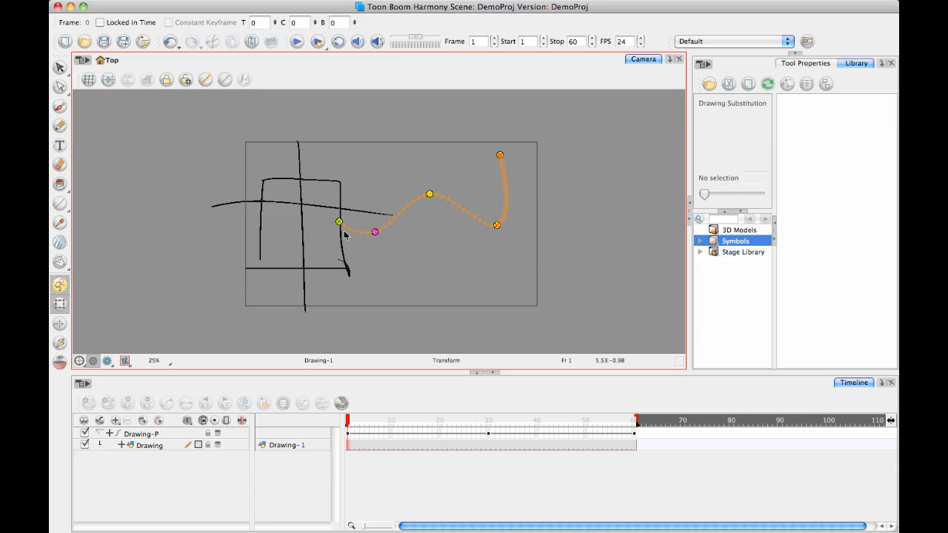
left_click(101, 22)
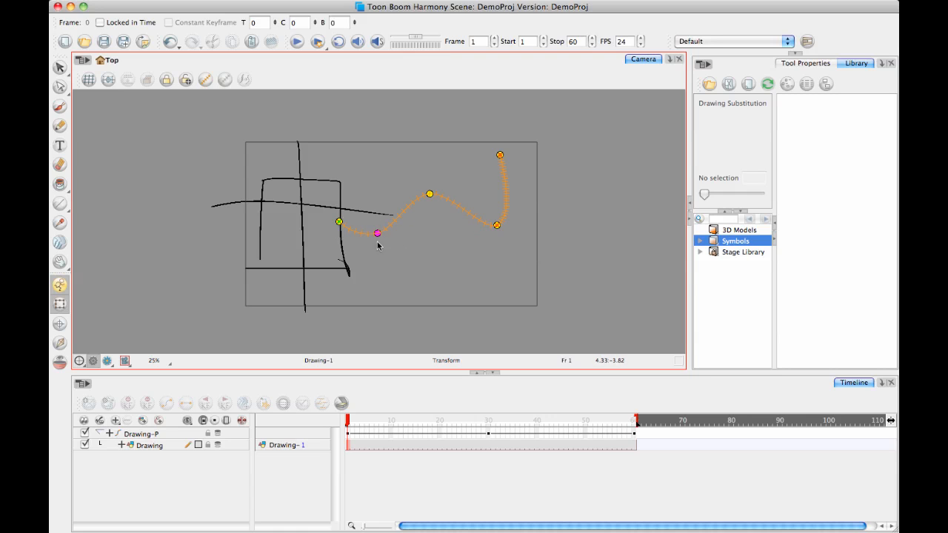
left_click_drag(377, 234, 426, 204)
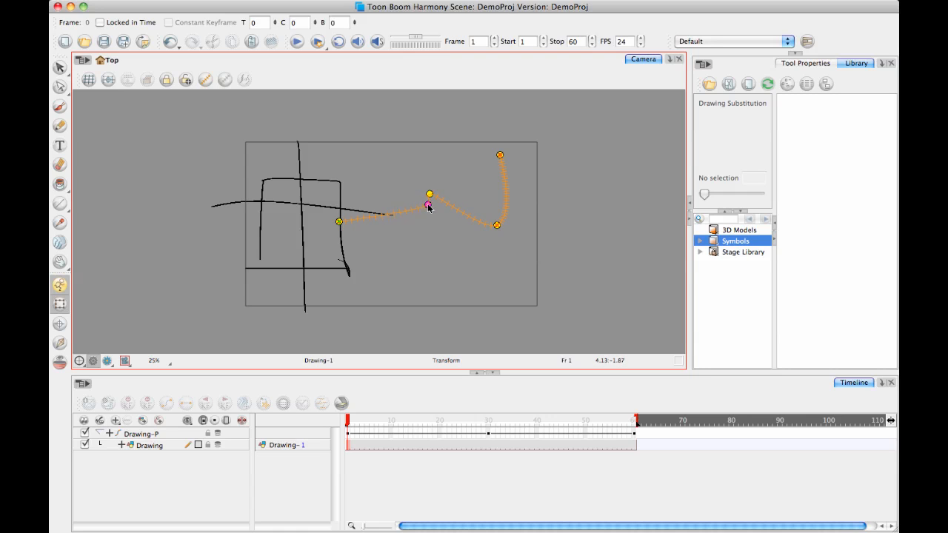
left_click_drag(428, 206, 428, 194)
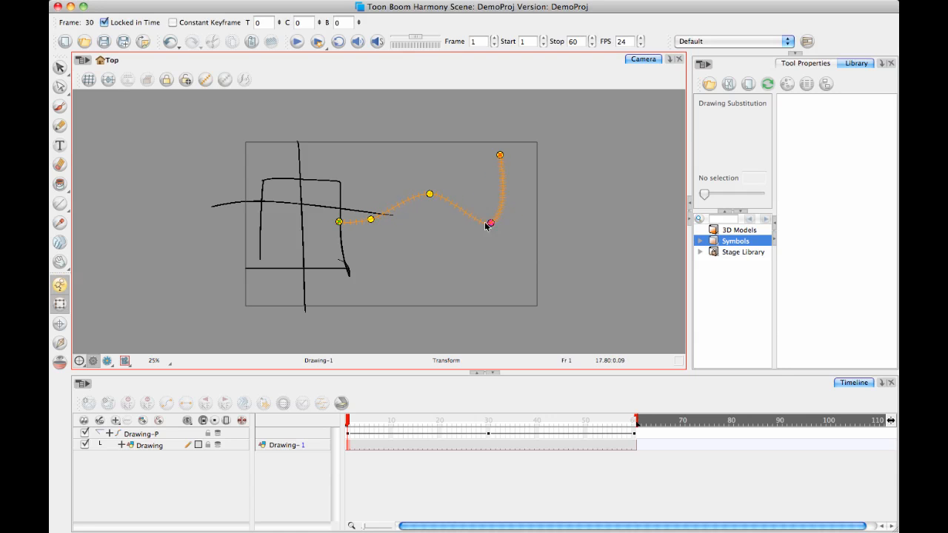
- Shift the low keyframe point toward the path end and lower it to deepen the wave
left_click_drag(488, 224, 466, 223)
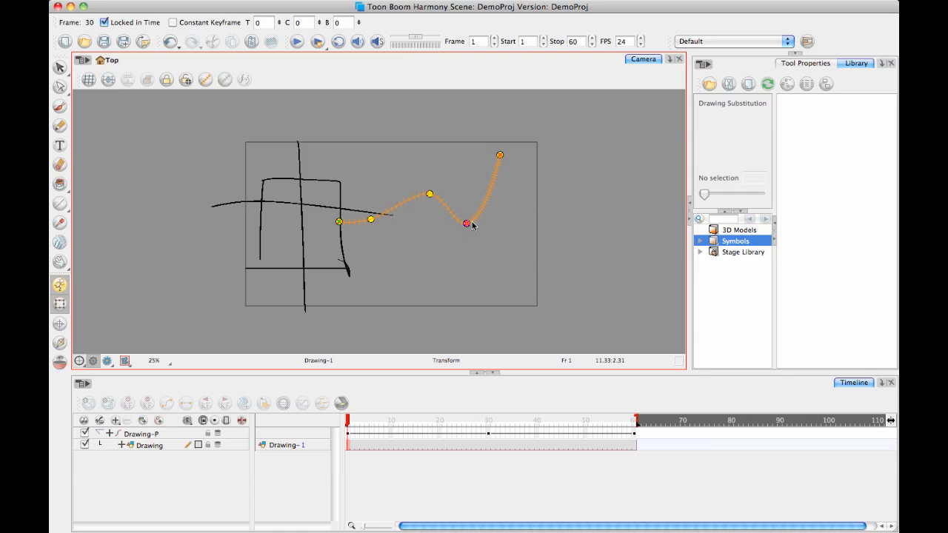
left_click_drag(465, 225, 459, 222)
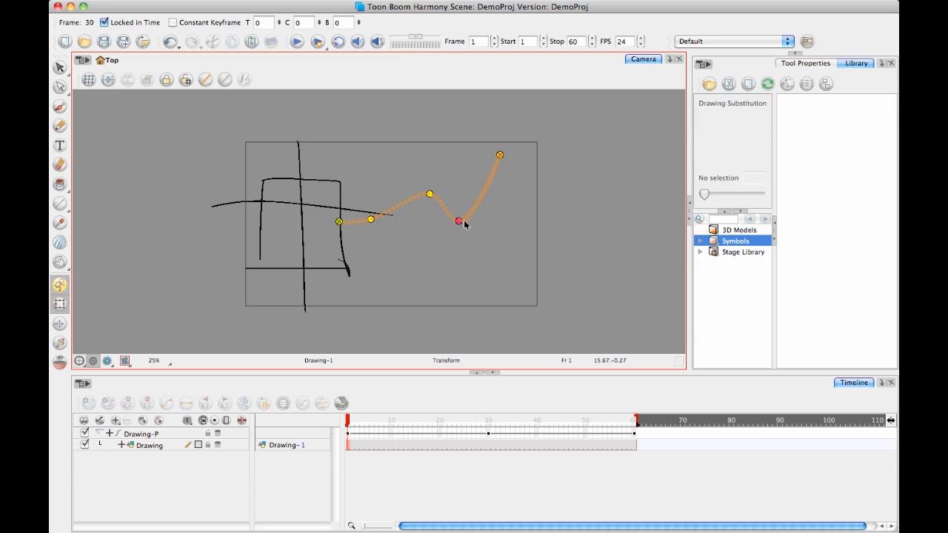
left_click_drag(458, 221, 506, 196)
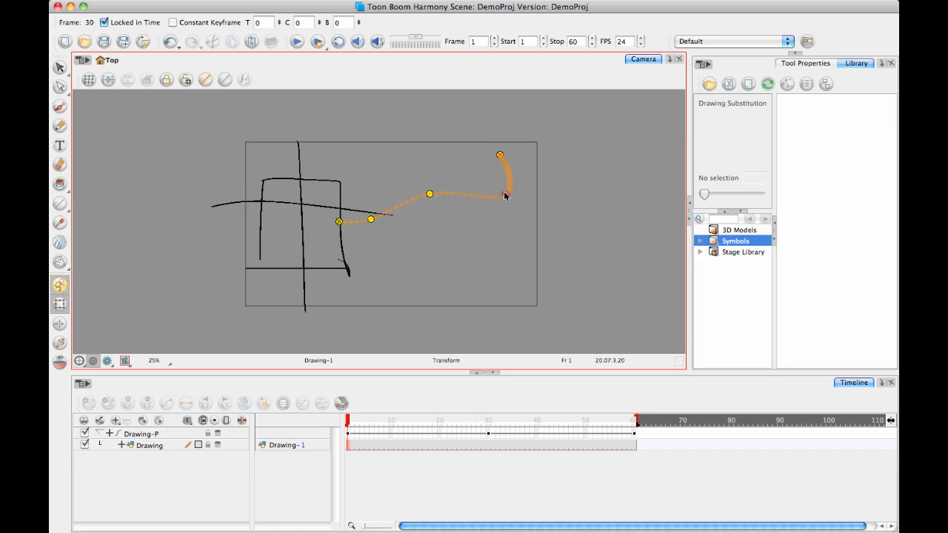
left_click_drag(506, 196, 485, 243)
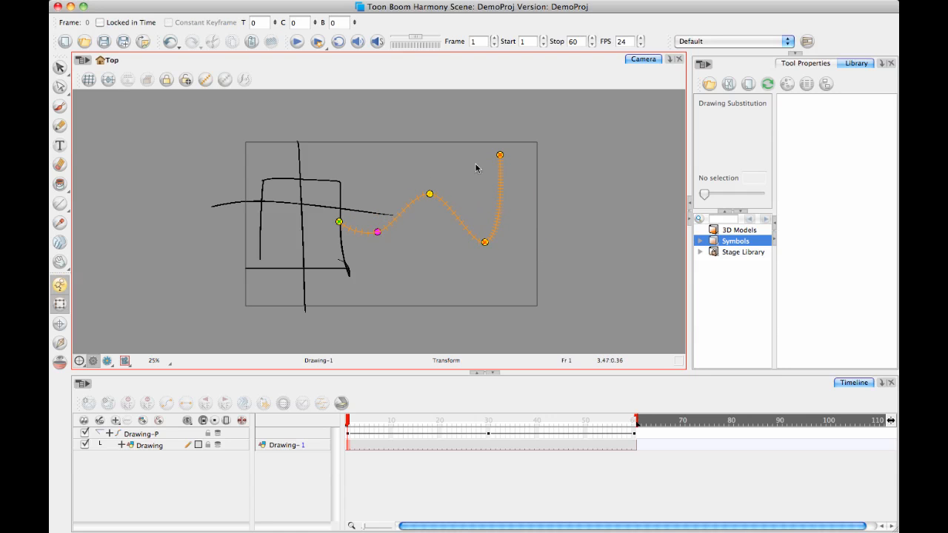
mouse_move(314, 219)
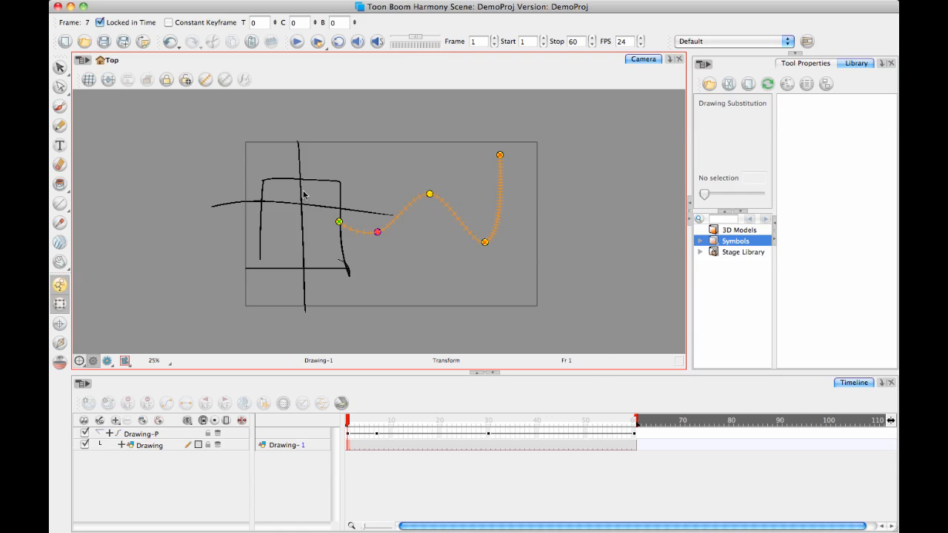
- Nudge the control point just after the path start left, then back into place
left_click_drag(376, 230, 365, 237)
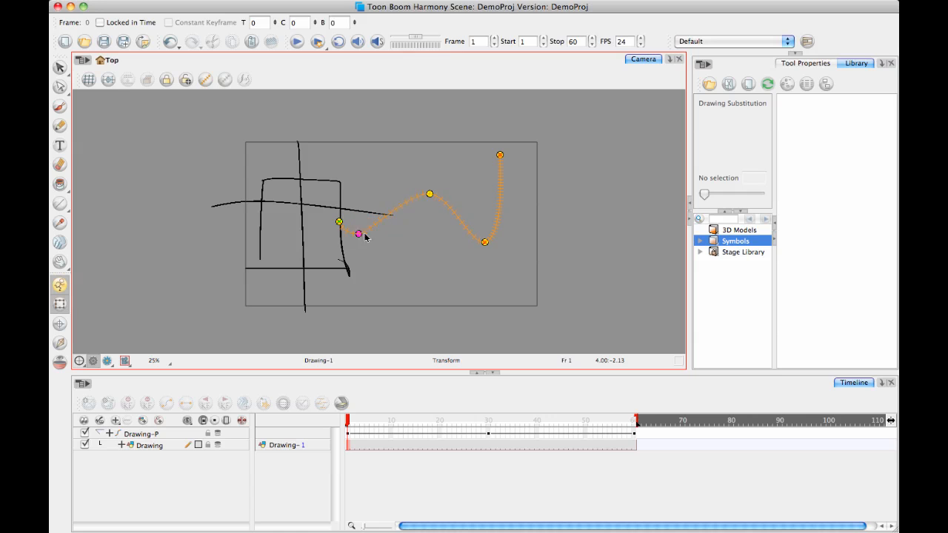
left_click_drag(358, 235, 373, 233)
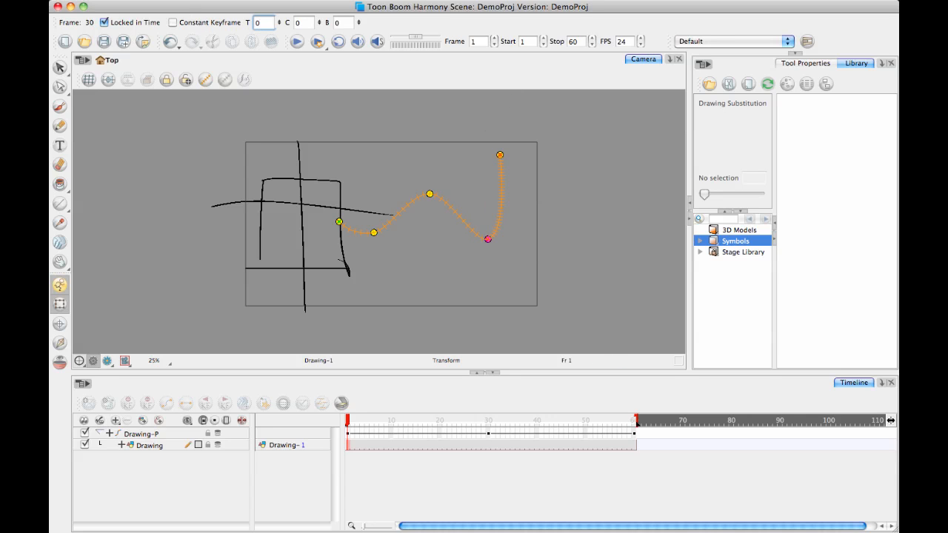
- Set the frame-30 keyframe's bias to 1 in the Control Point toolbar
left_click(302, 22)
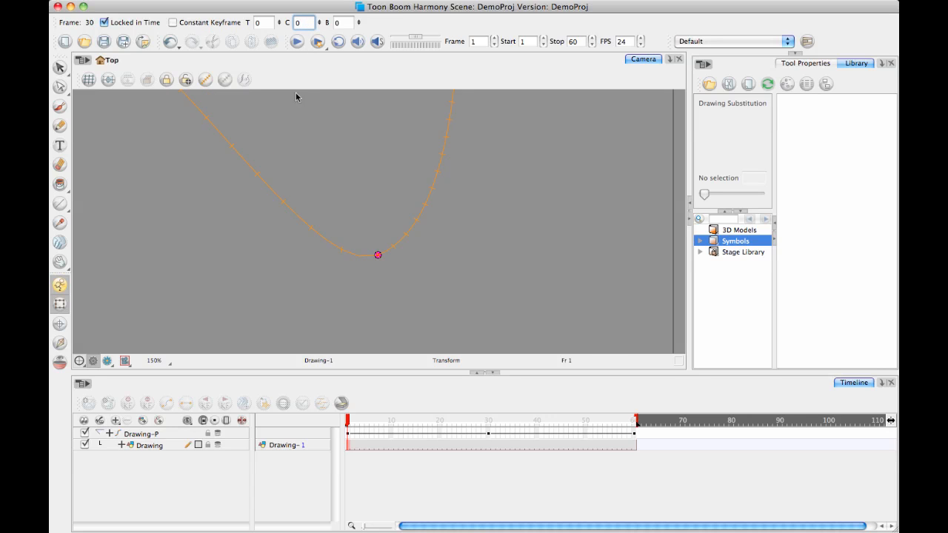
left_click(343, 22)
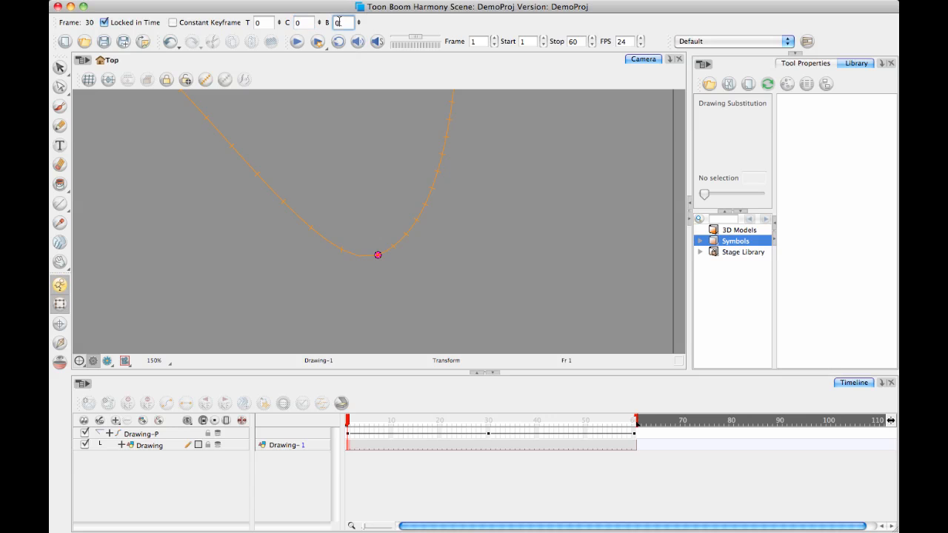
type("1")
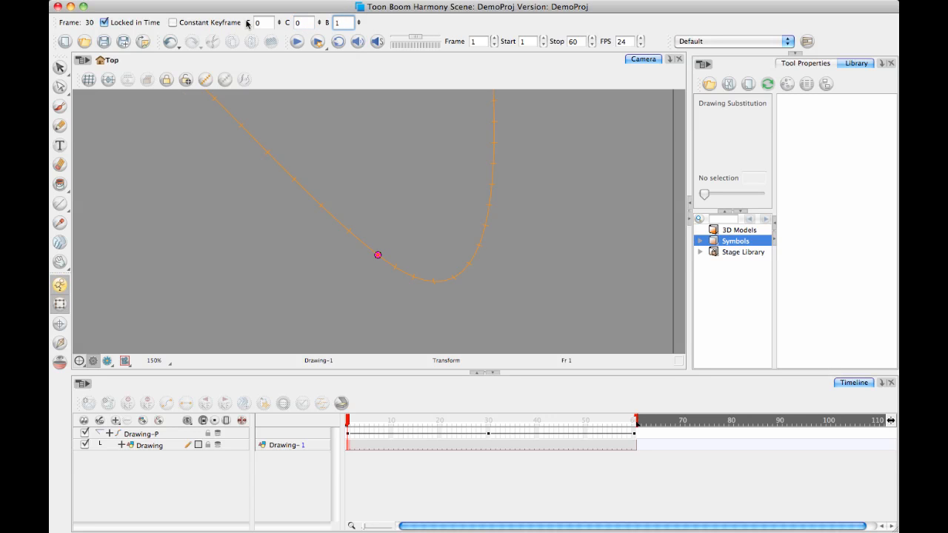
mouse_move(455, 264)
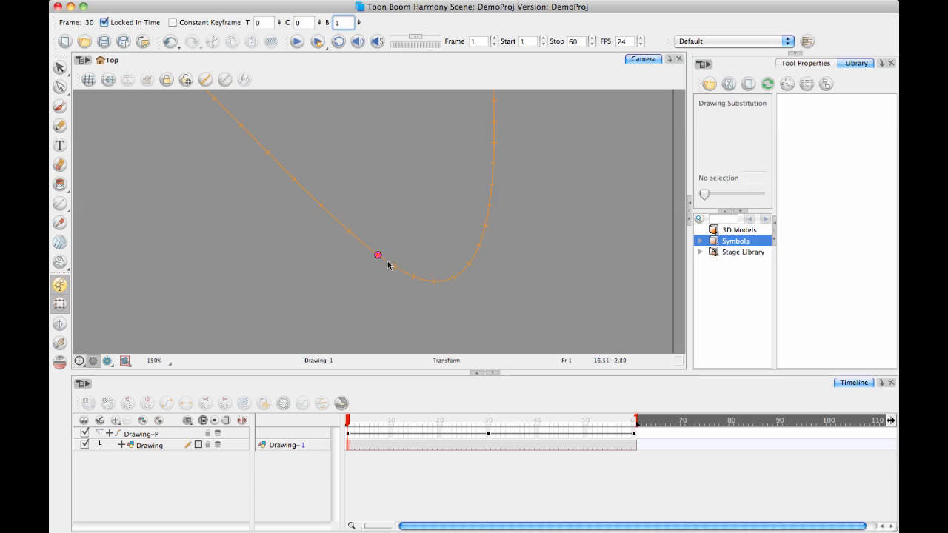
mouse_move(228, 125)
type("0")
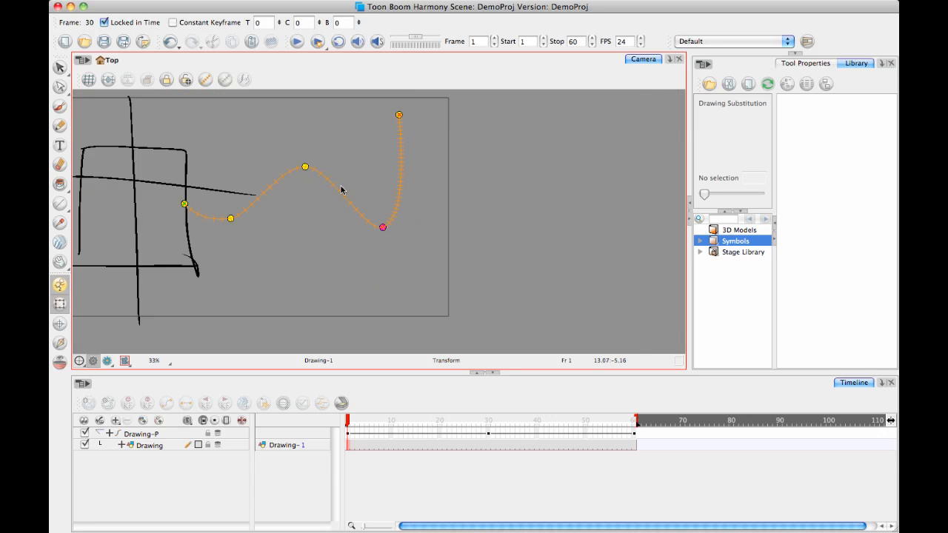
mouse_move(408, 252)
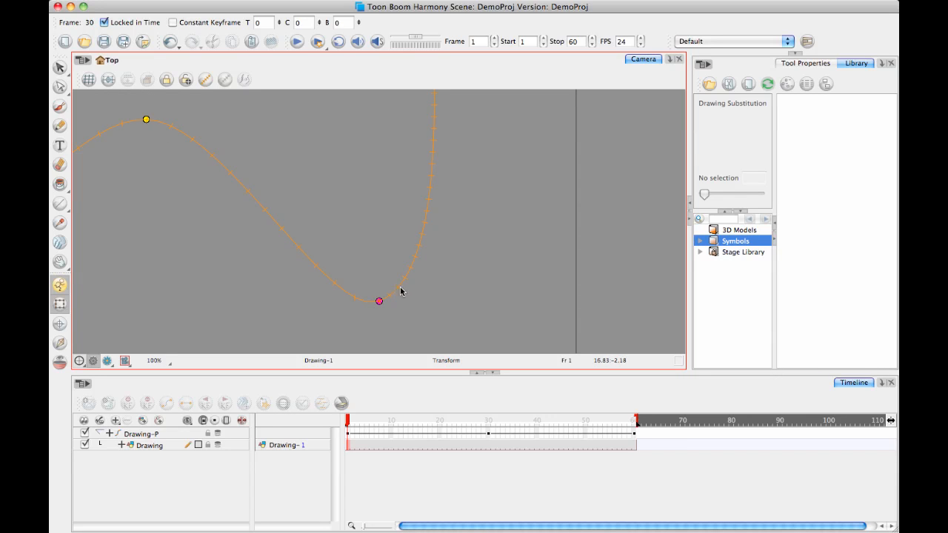
mouse_move(413, 284)
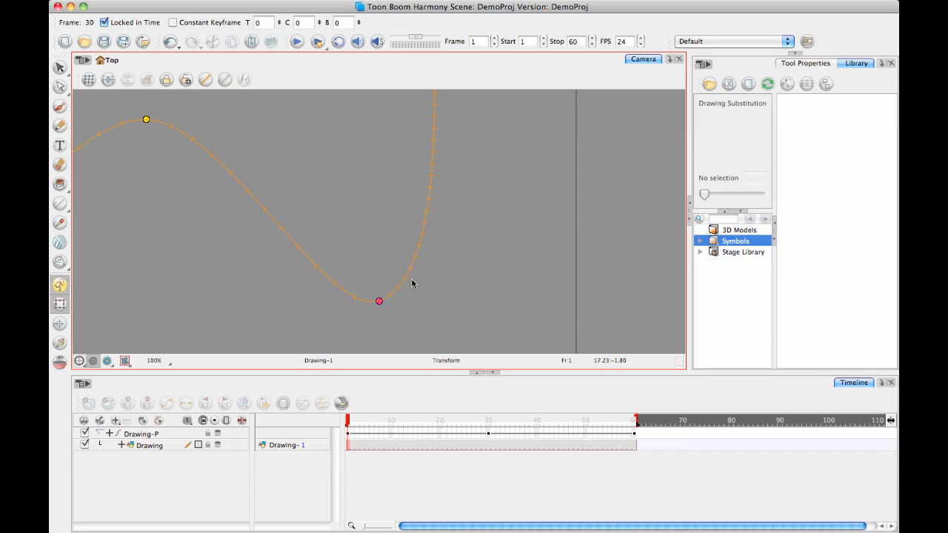
- Move the middle control point down to the lower-right keyframe position
scroll("down", 3)
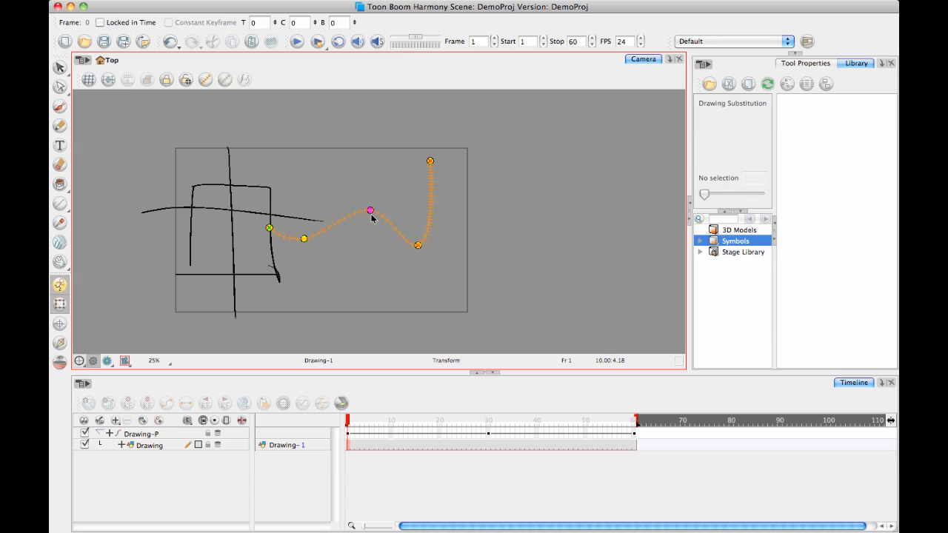
left_click_drag(371, 210, 418, 246)
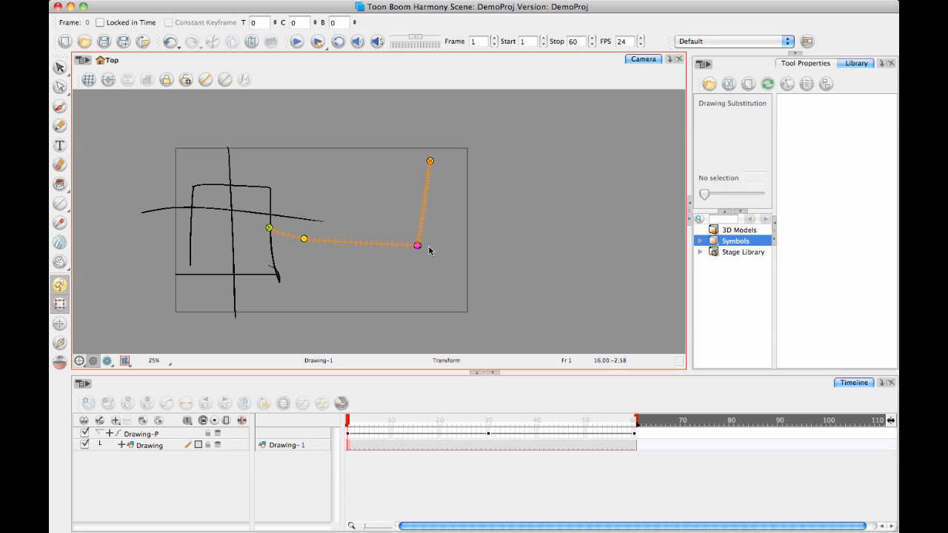